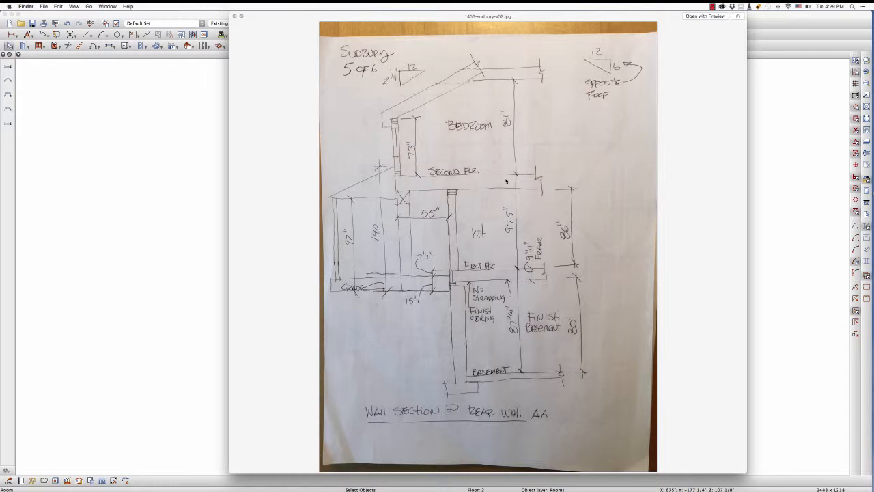
pyautogui.moveTo(513, 244)
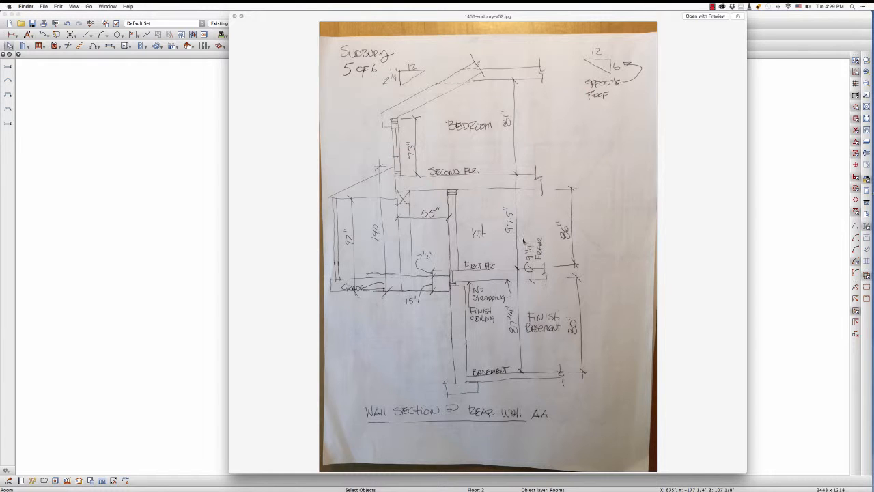
pyautogui.moveTo(513, 247)
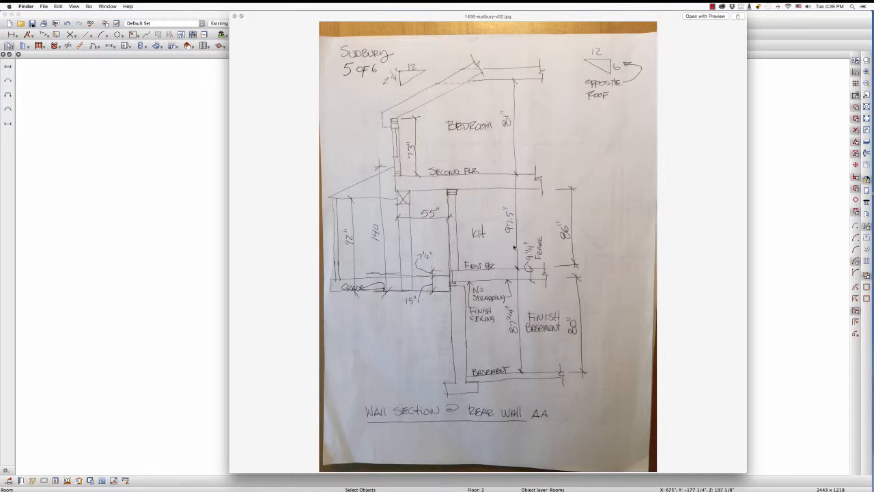
pyautogui.moveTo(484, 144)
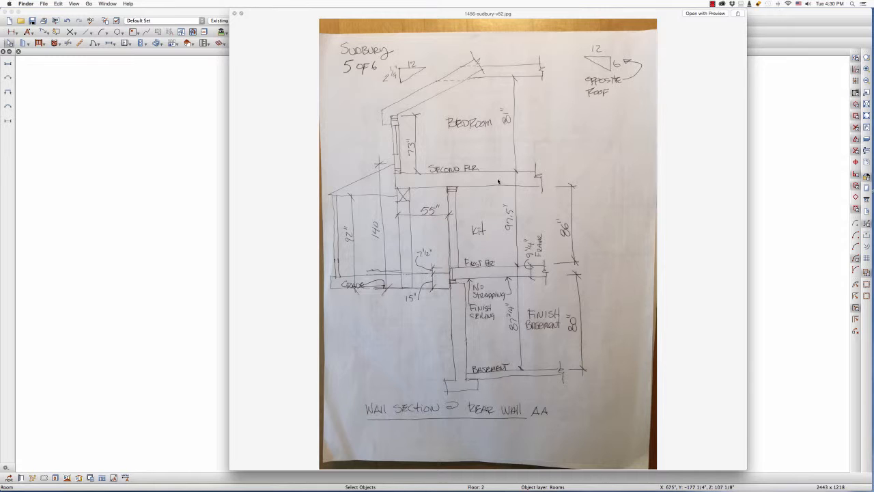
pyautogui.moveTo(497, 181)
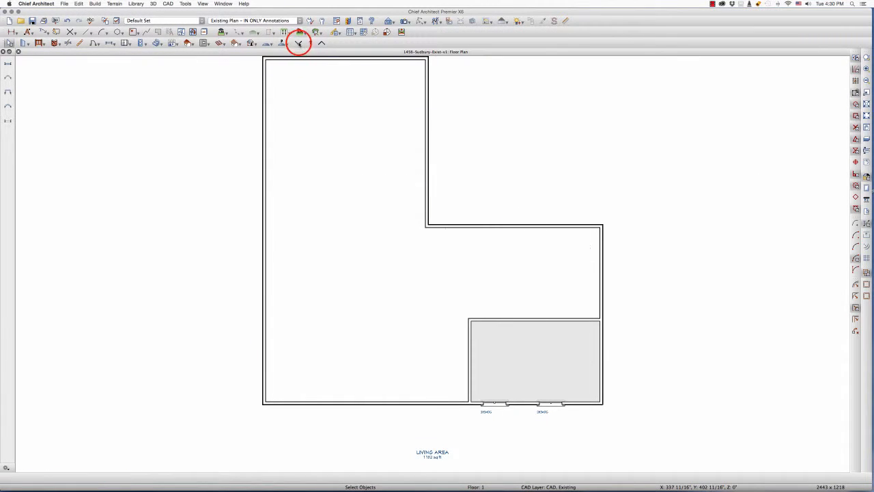
# Step: View the basement floor, then return up to the Floor 1 plan with the kitchen
pyautogui.click(298, 43)
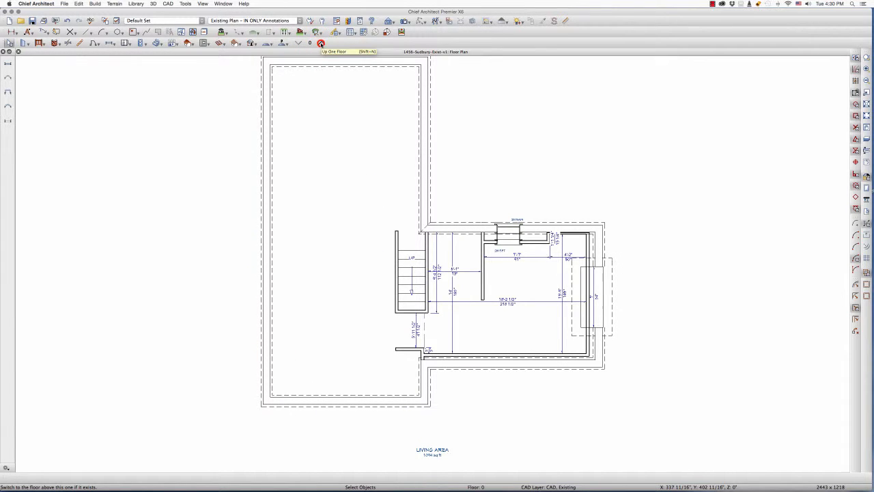
pyautogui.click(318, 32)
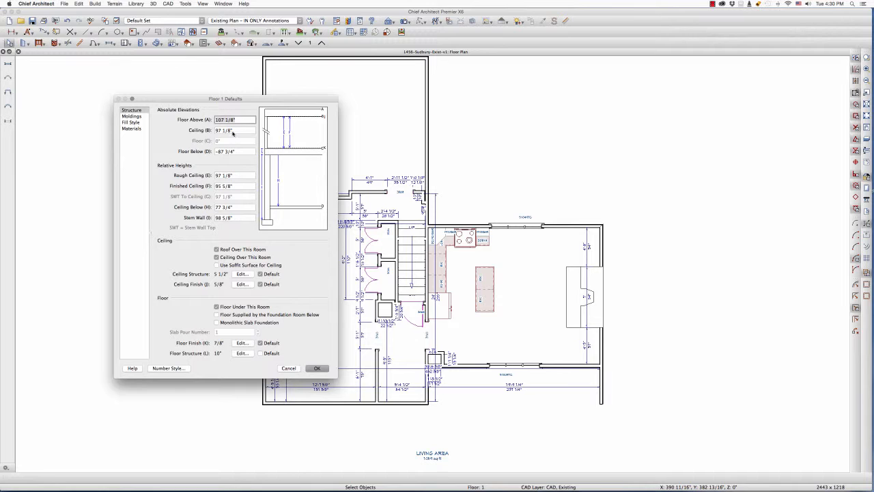
pyautogui.moveTo(277, 139)
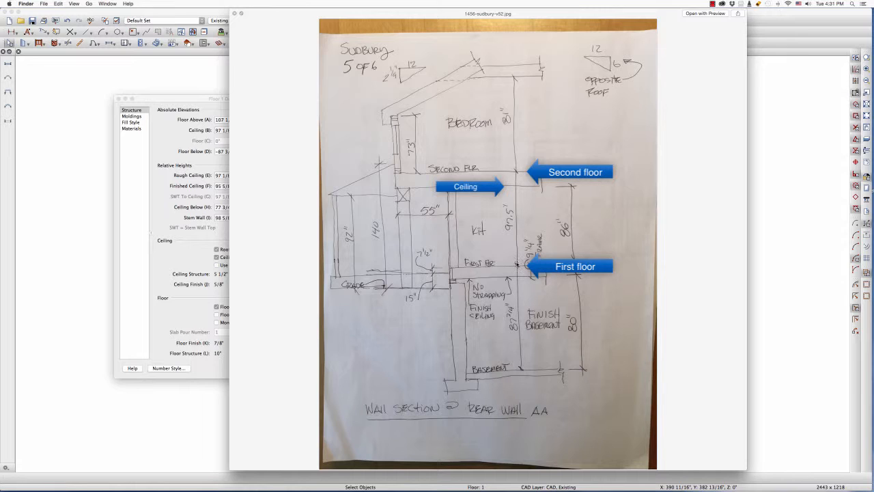
pyautogui.moveTo(520, 267)
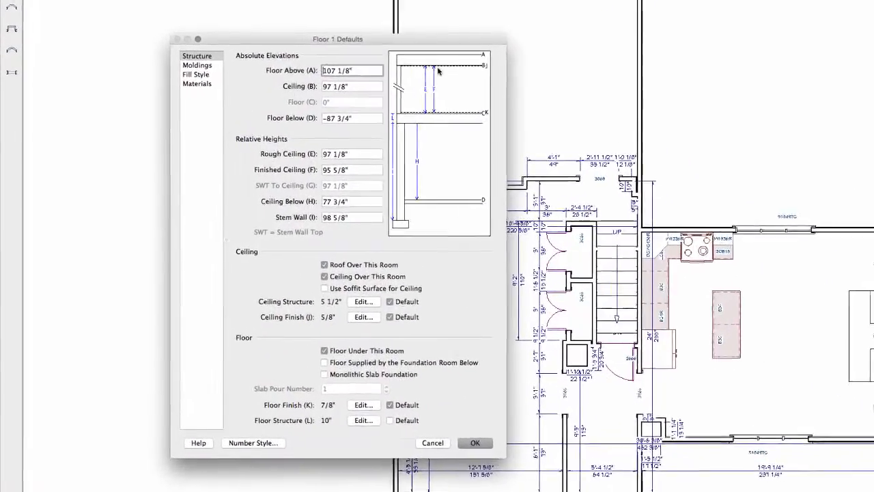
# Step: Set Floor 1 Defaults Floor Above to 97.5" and accept, giving an 87 1/2" ceiling
pyautogui.moveTo(337, 39); pyautogui.dragTo(391, 9)
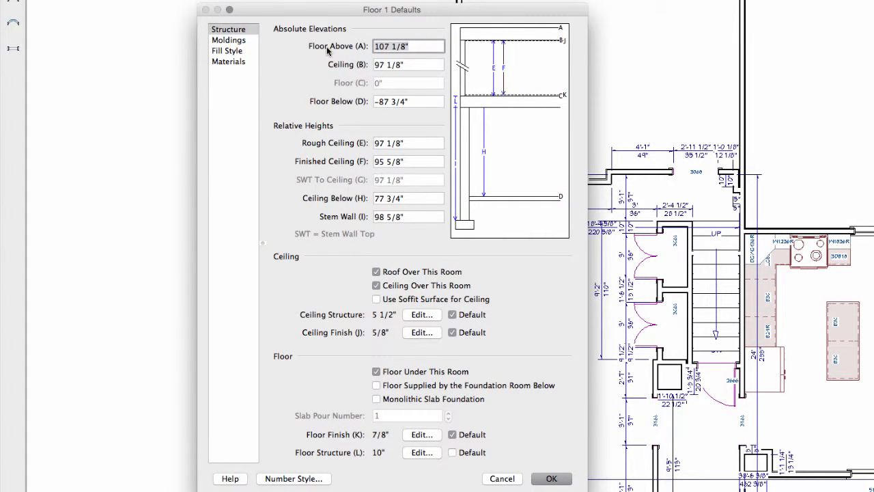
pyautogui.write('97.5')
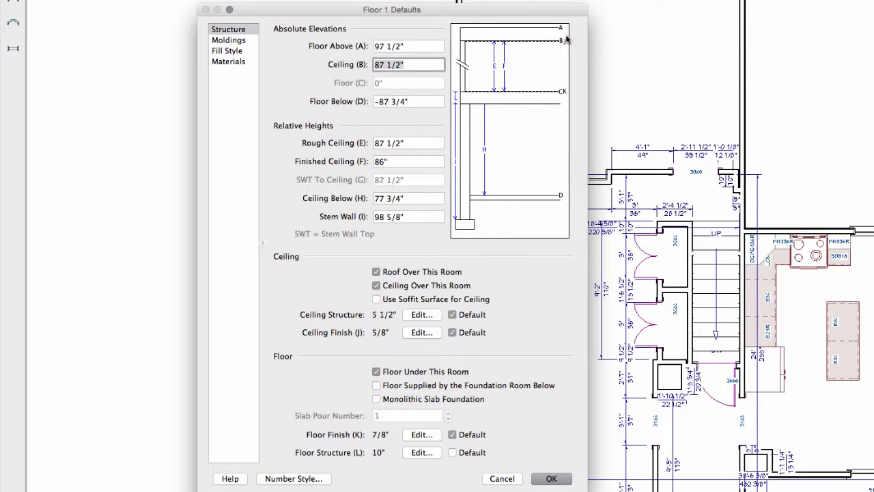
pyautogui.moveTo(536, 42)
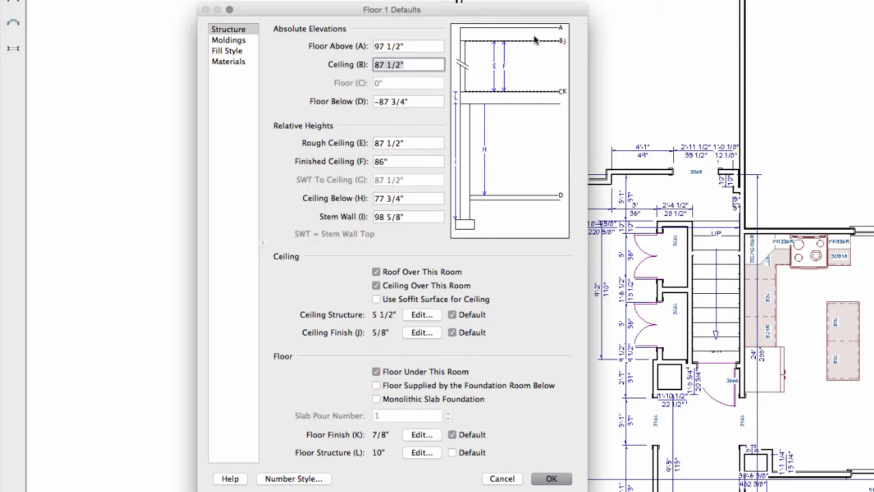
pyautogui.moveTo(374, 83)
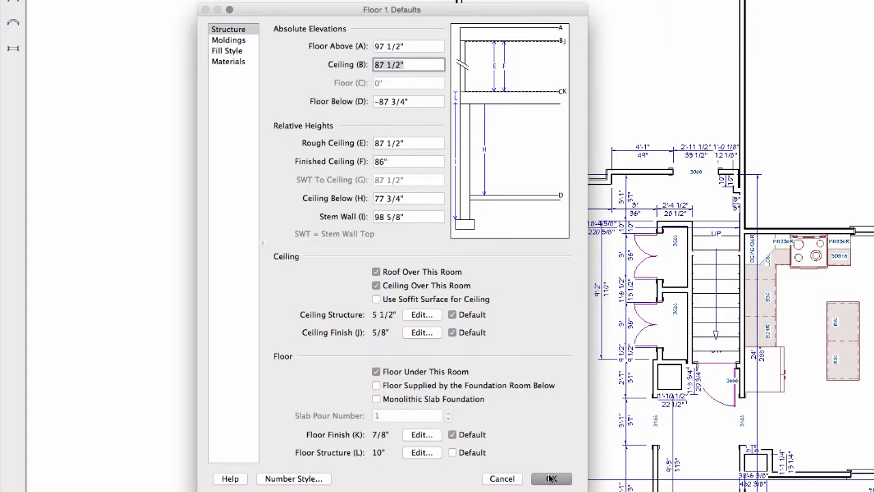
pyautogui.click(551, 478)
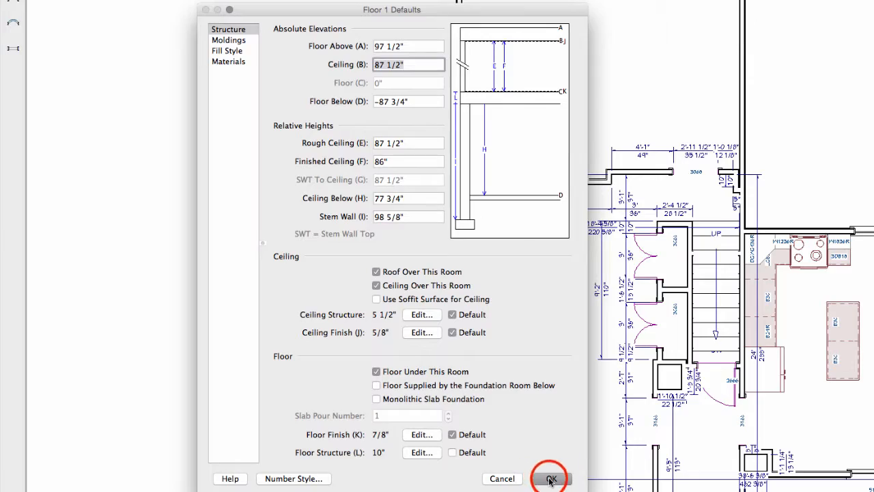
pyautogui.click(549, 478)
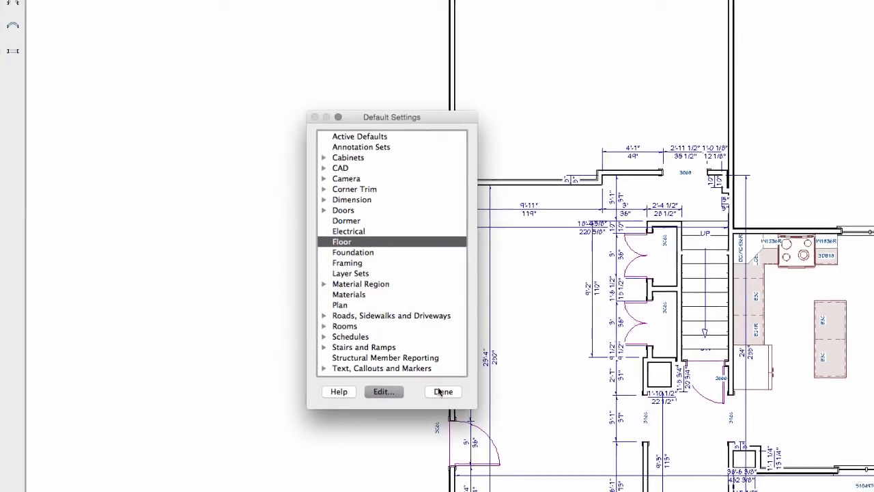
# Step: Close the Default Settings list with Done, back to the first-floor plan
pyautogui.click(442, 391)
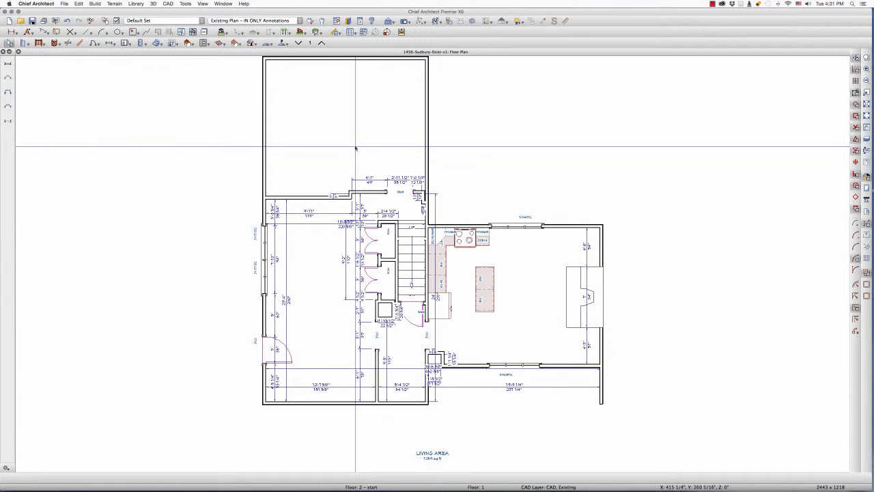
pyautogui.moveTo(437, 478)
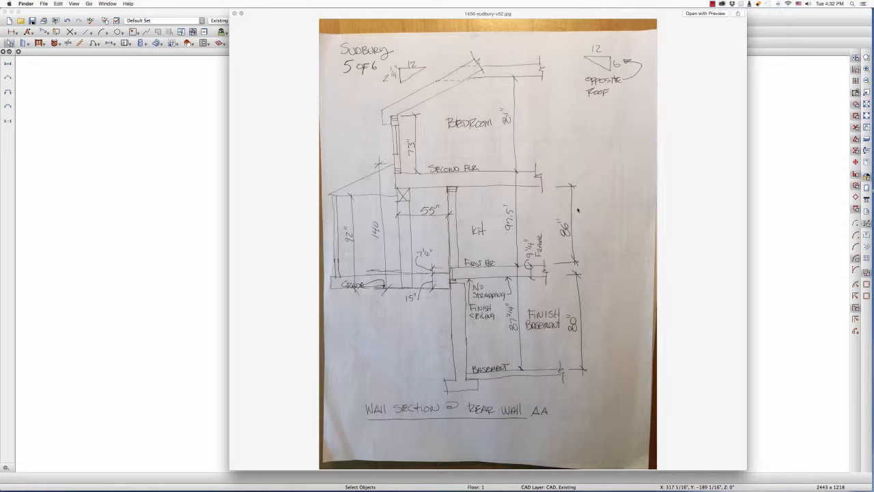
pyautogui.moveTo(499, 198)
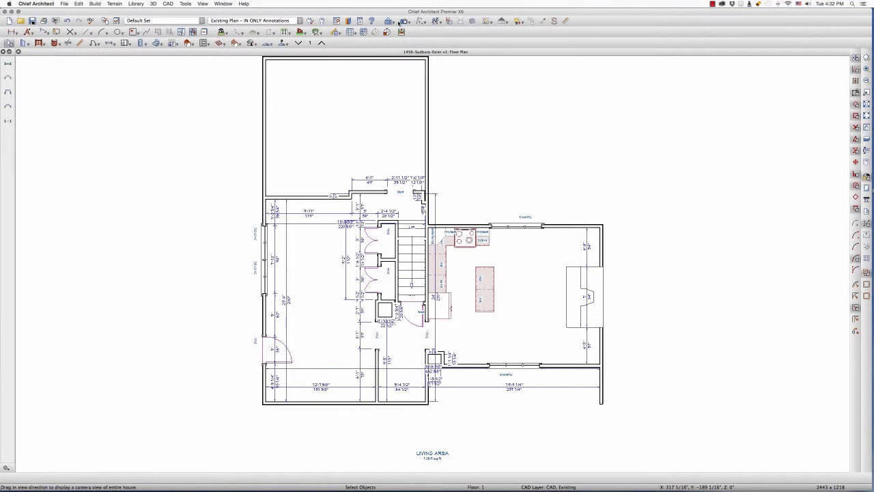
# Step: Reopen Floor 1 Defaults through Edit > Default Settings to confirm the 87 1/2" ceiling
pyautogui.click(326, 32)
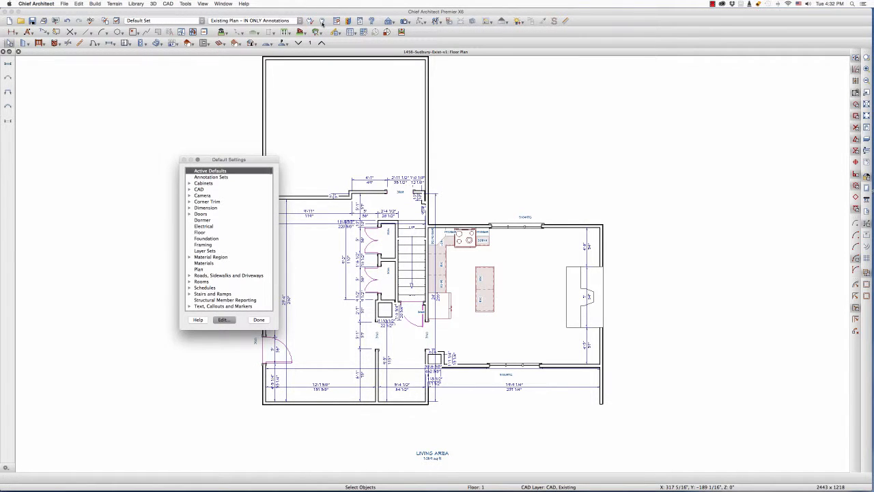
pyautogui.click(259, 320)
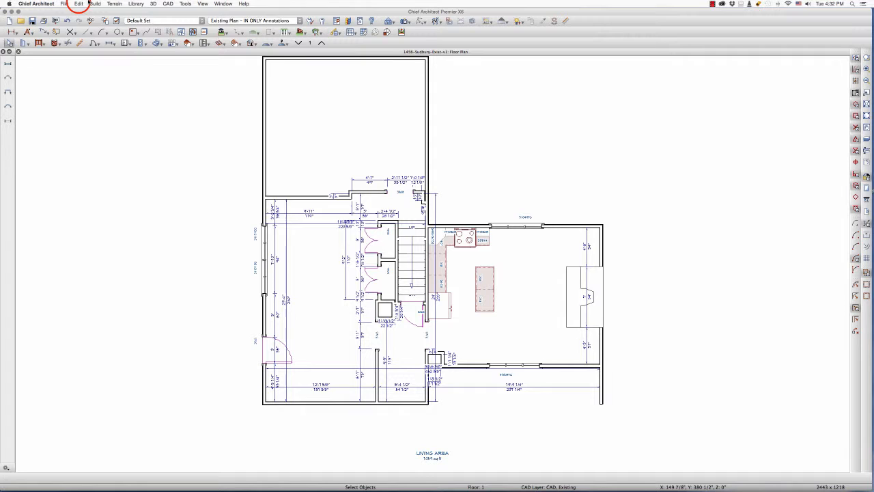
pyautogui.click(77, 4)
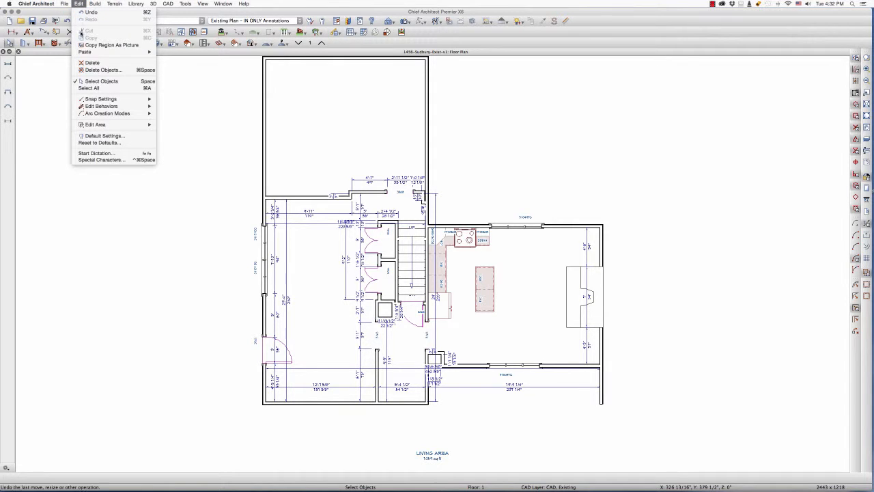
pyautogui.moveTo(103, 135)
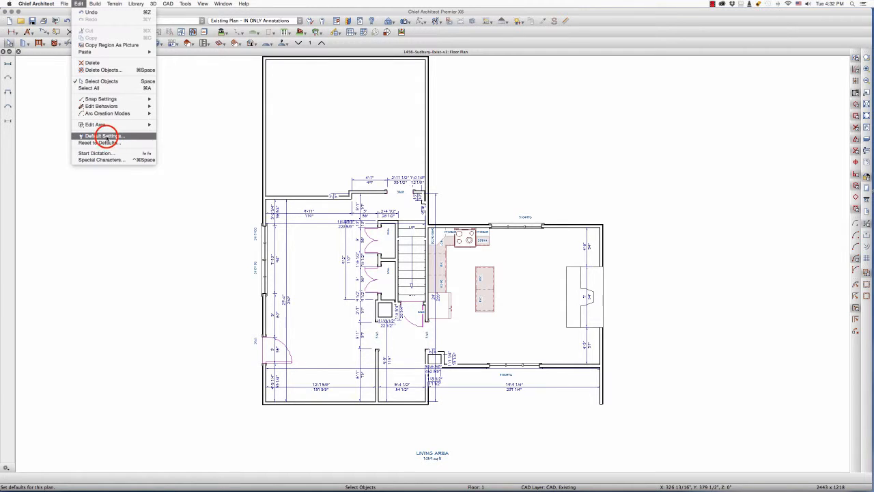
pyautogui.click(103, 135)
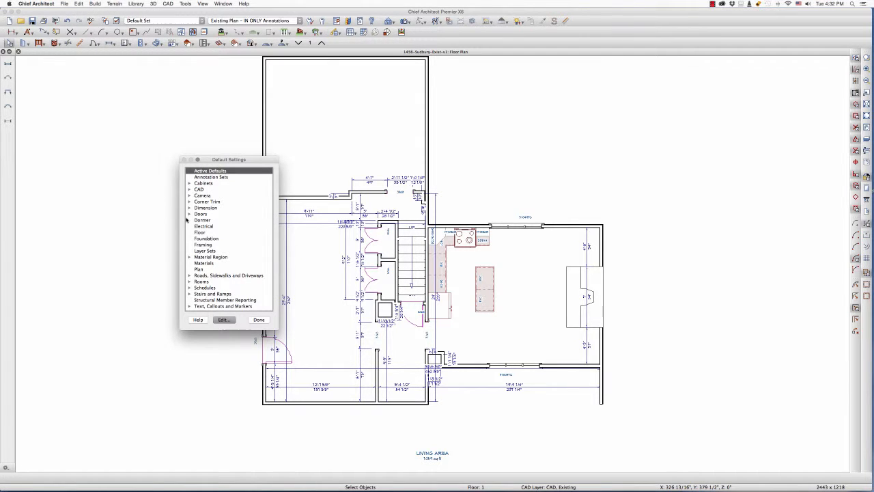
pyautogui.click(202, 232)
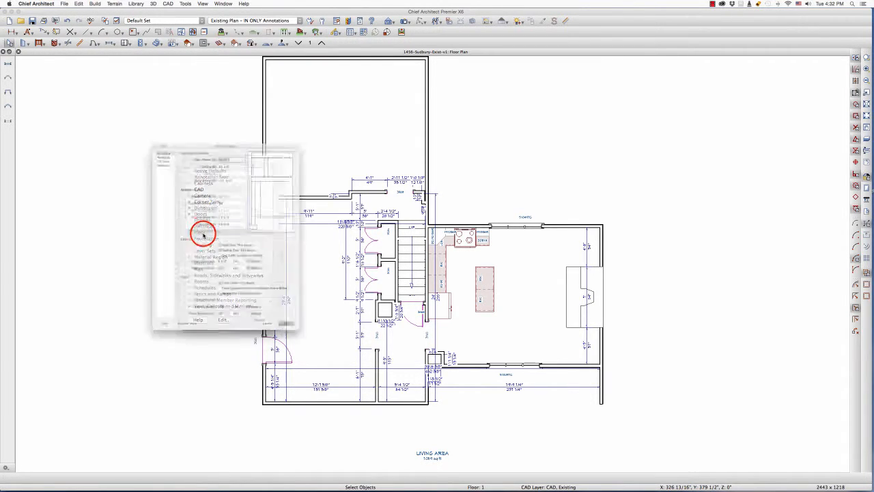
pyautogui.click(202, 232)
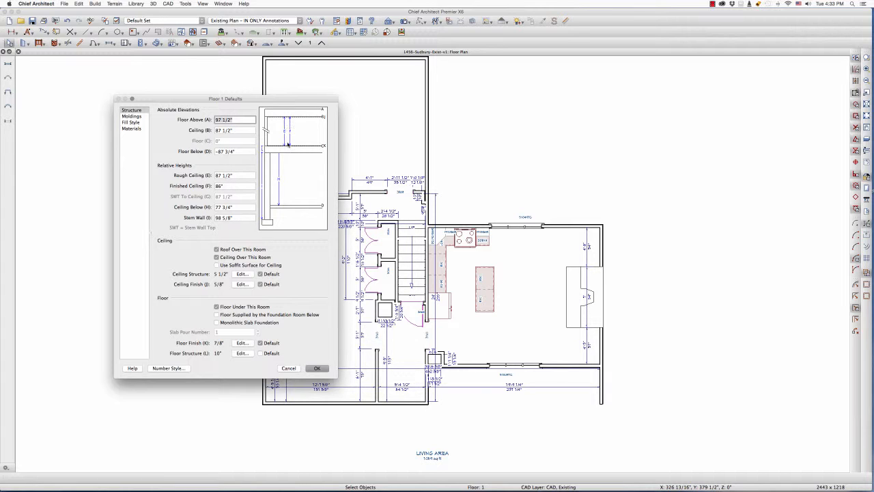
pyautogui.moveTo(299, 113)
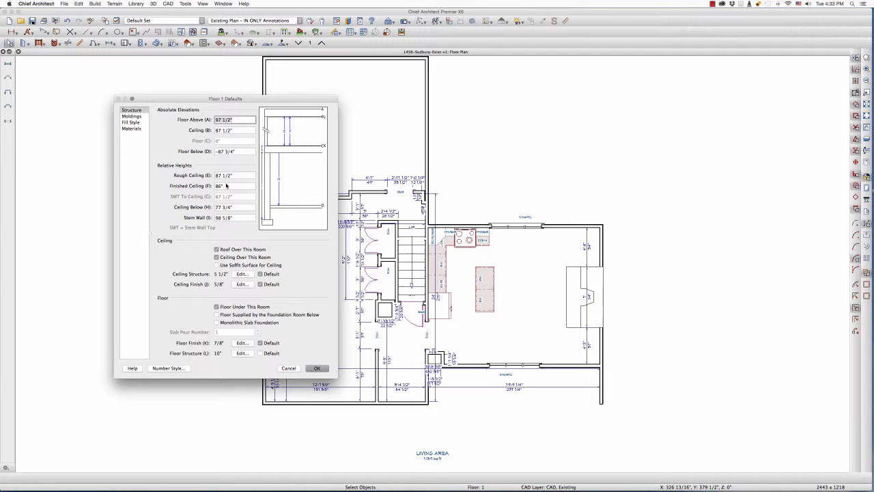
pyautogui.moveTo(313, 368)
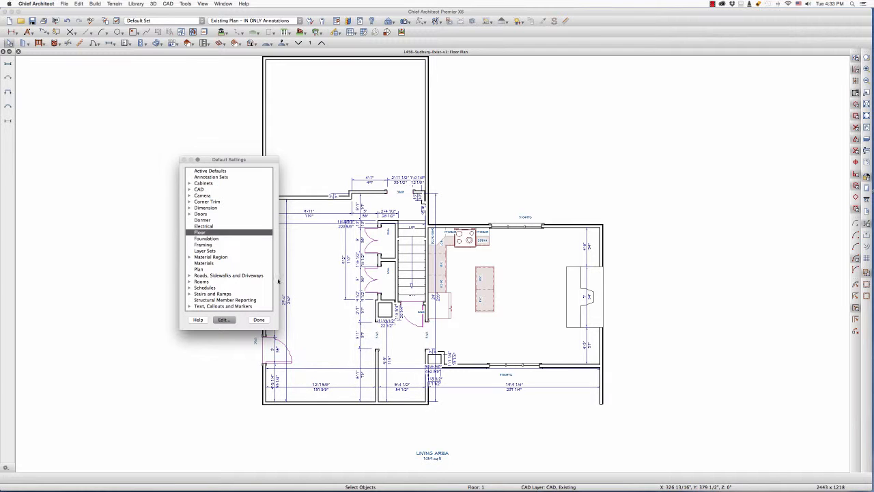
# Step: Open Framing Defaults and view the Floor 2 subfloor layers: 3/4" over 9 1/4"
pyautogui.click(207, 244)
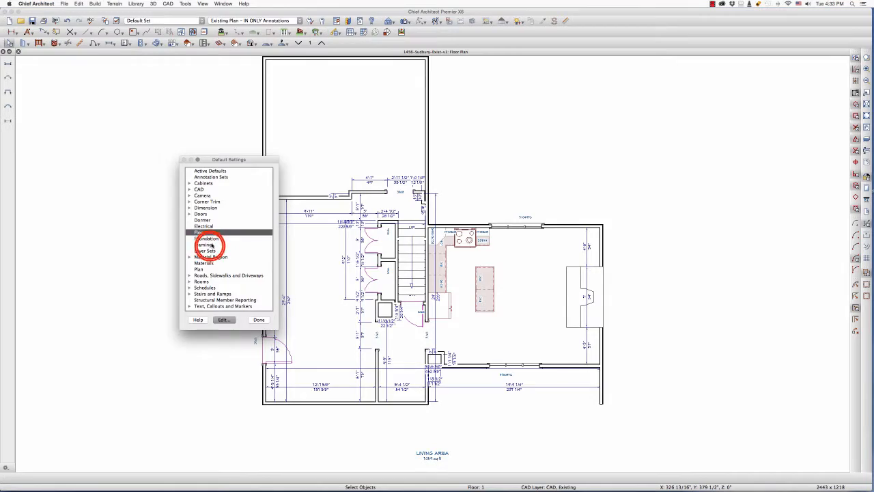
pyautogui.doubleClick(205, 245)
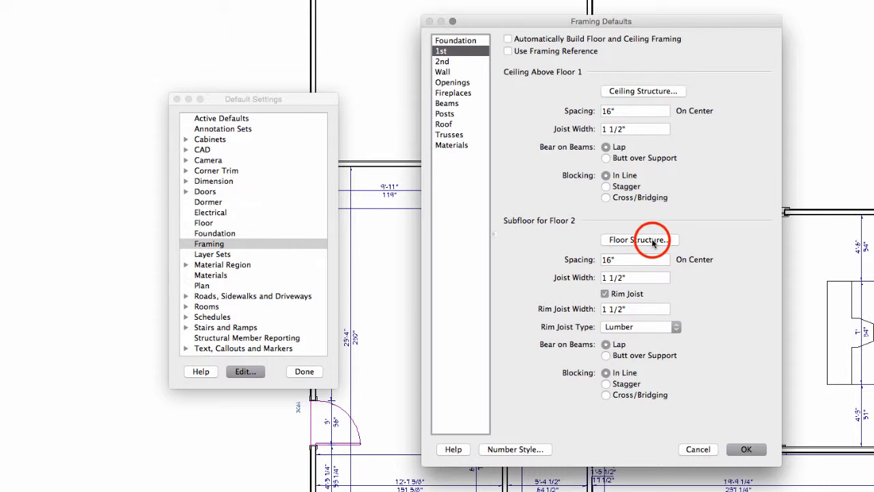
pyautogui.click(639, 240)
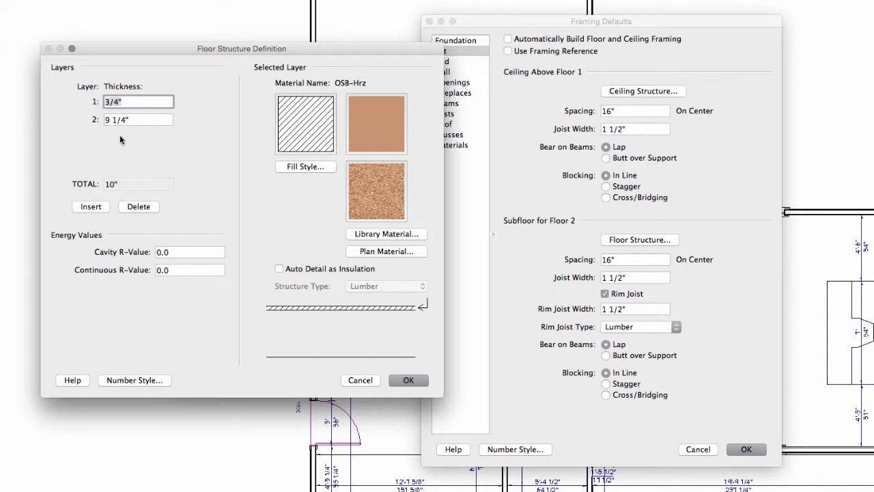
pyautogui.moveTo(119, 133)
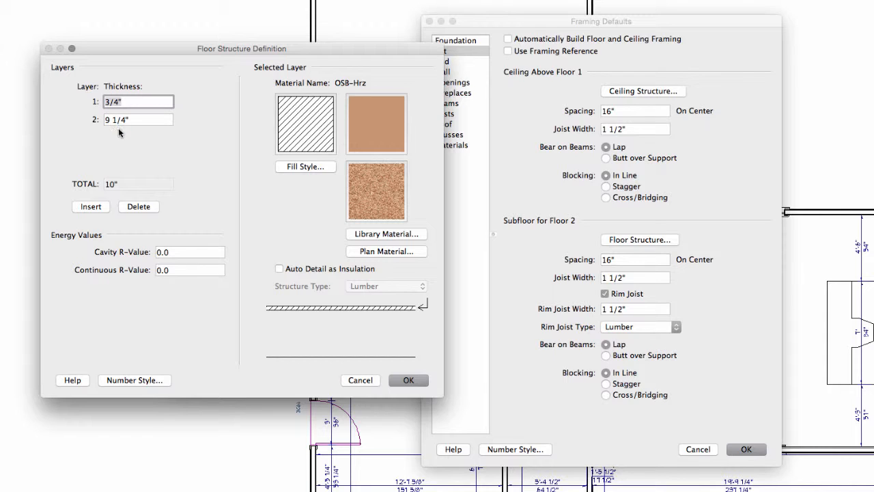
pyautogui.moveTo(337, 325)
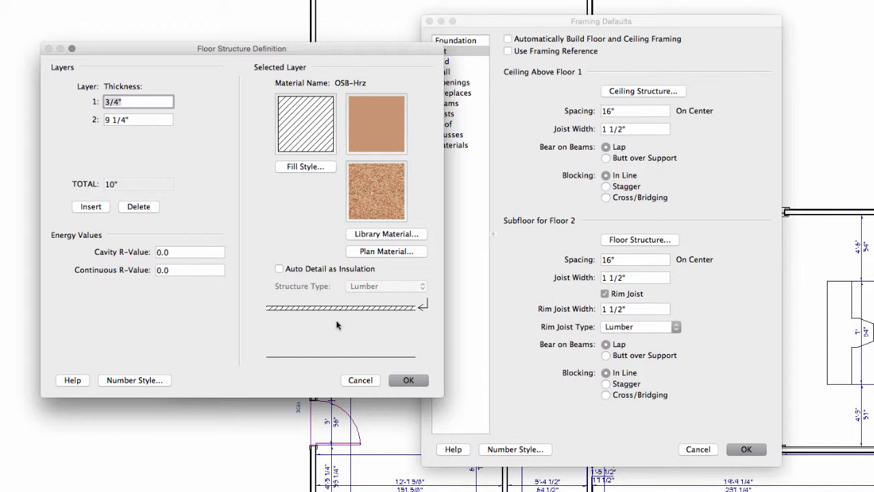
pyautogui.moveTo(339, 349)
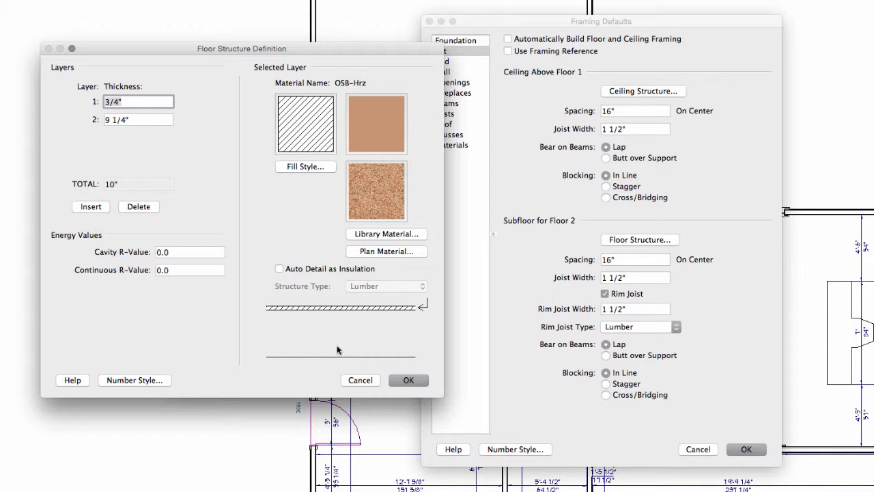
pyautogui.moveTo(339, 355)
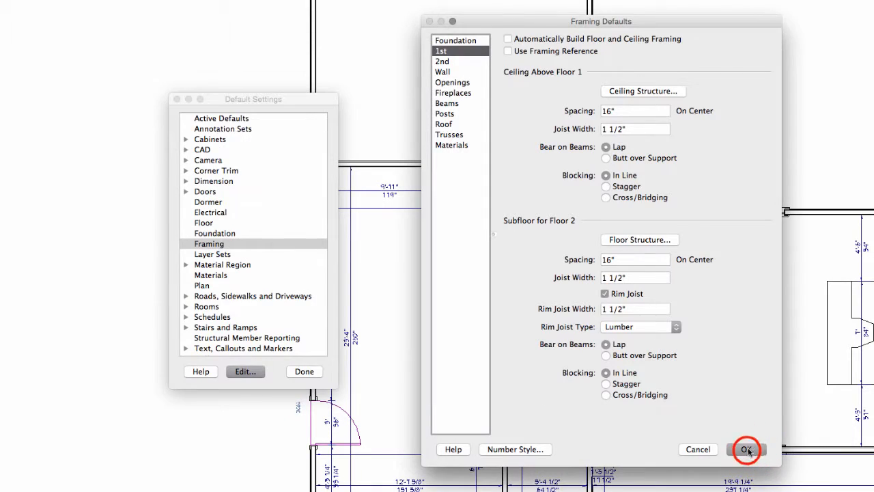
# Step: Accept Framing Defaults, move up to Floor 2, and review its 180" ceiling defaults
pyautogui.click(751, 448)
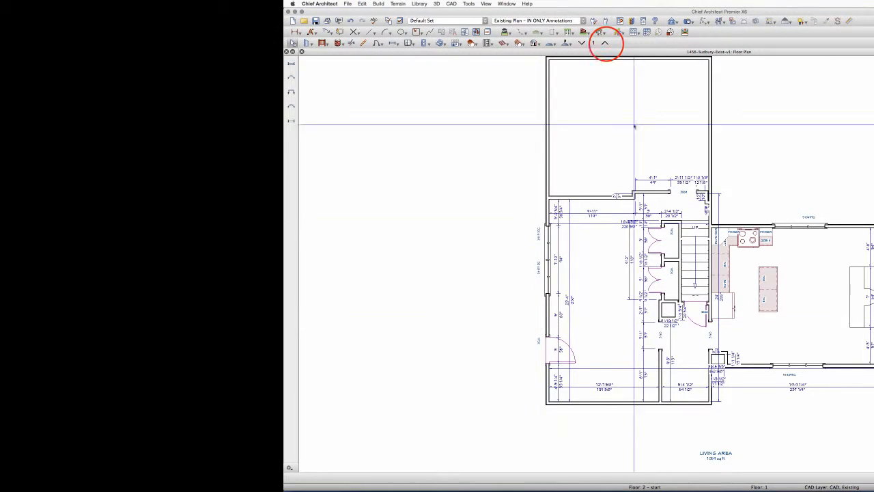
pyautogui.click(606, 43)
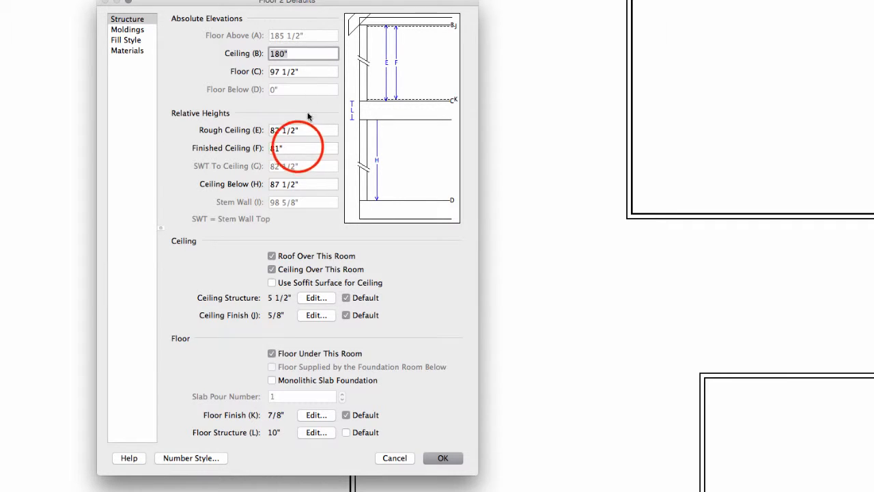
pyautogui.click(302, 148)
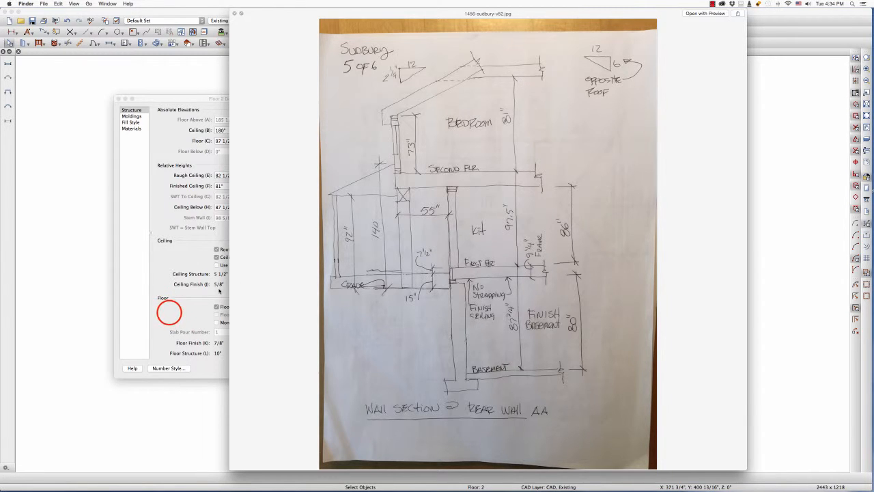
pyautogui.click(259, 320)
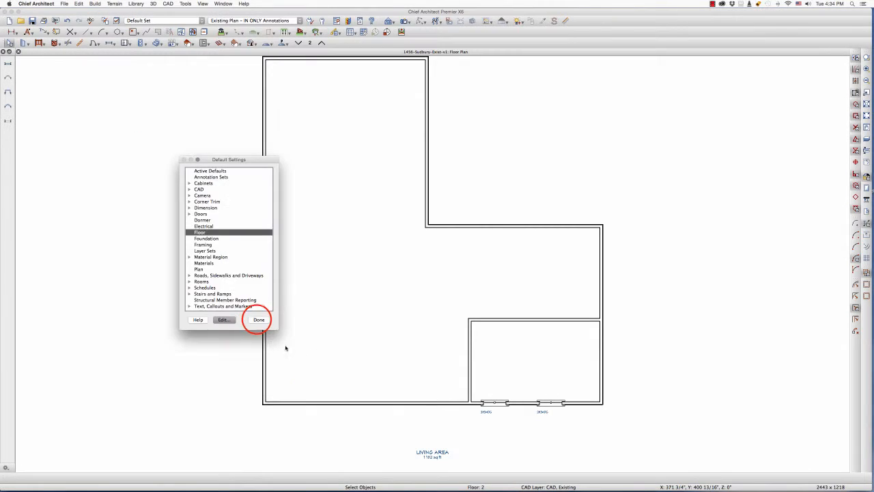
# Step: Give the second-floor room a 74 1/2" rough ceiling and 73" finished ceiling
pyautogui.click(259, 320)
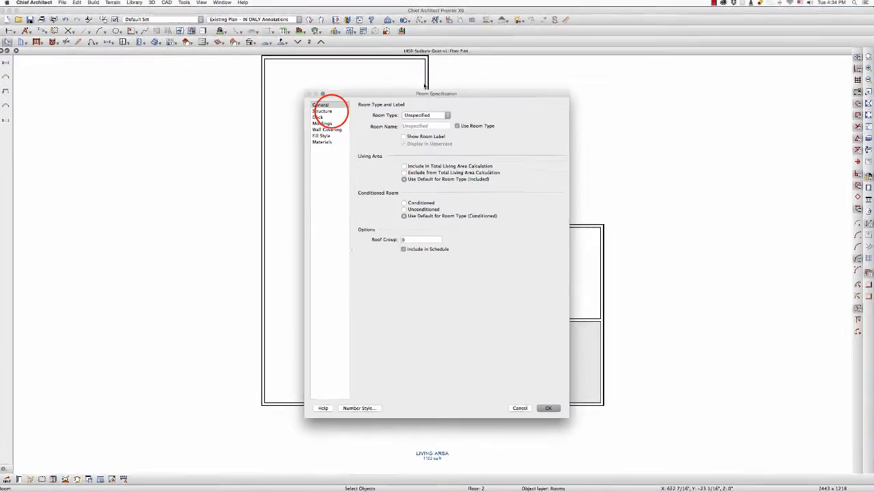
pyautogui.click(277, 32)
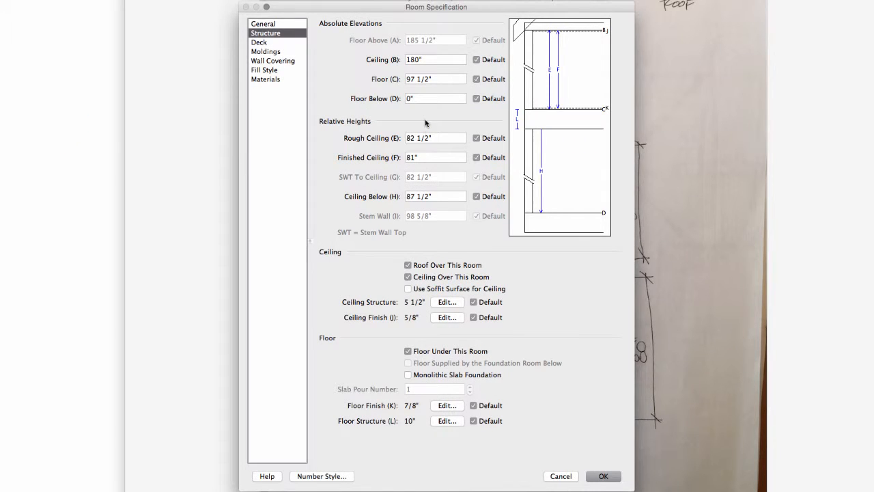
pyautogui.moveTo(433, 151)
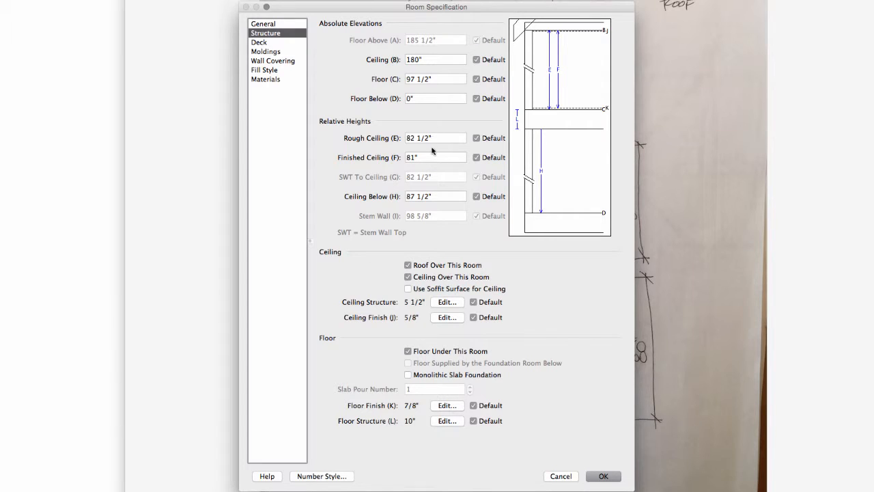
pyautogui.click(435, 157)
pyautogui.write('73')
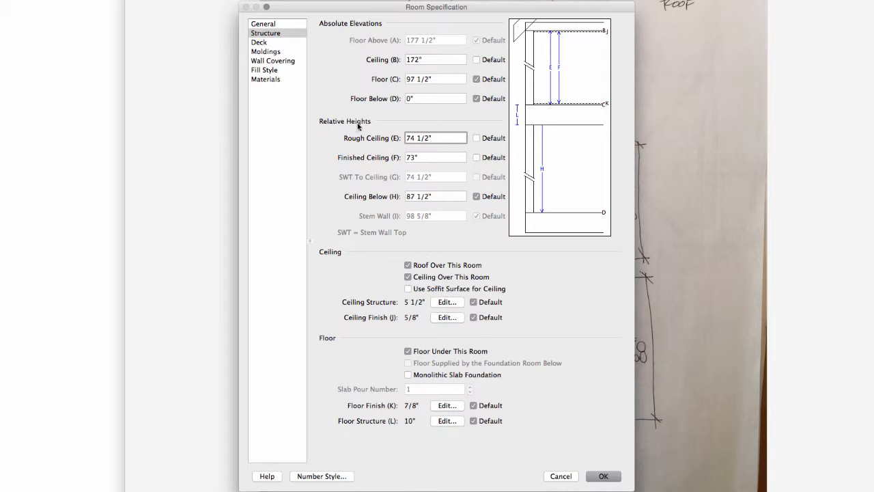
pyautogui.moveTo(391, 59)
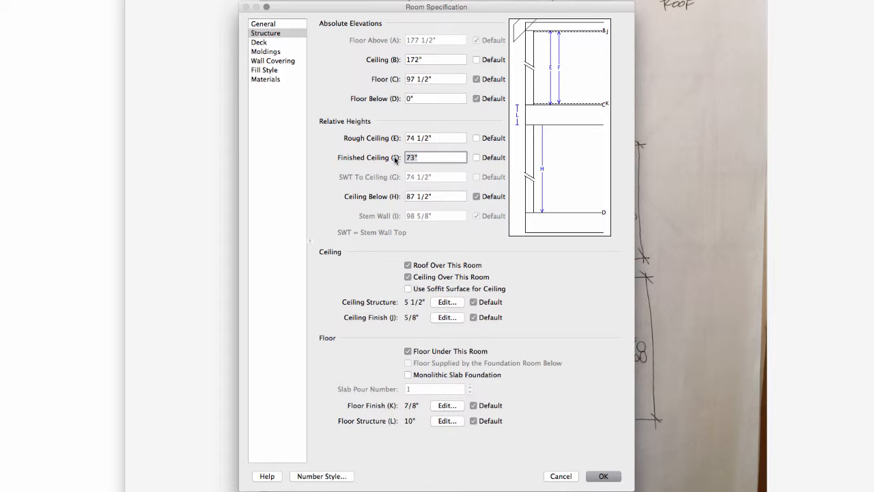
pyautogui.moveTo(324, 125)
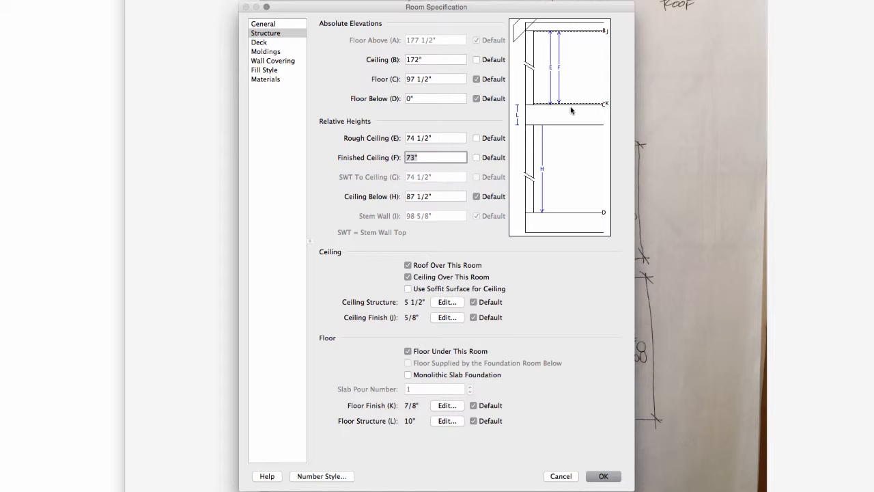
pyautogui.moveTo(574, 109)
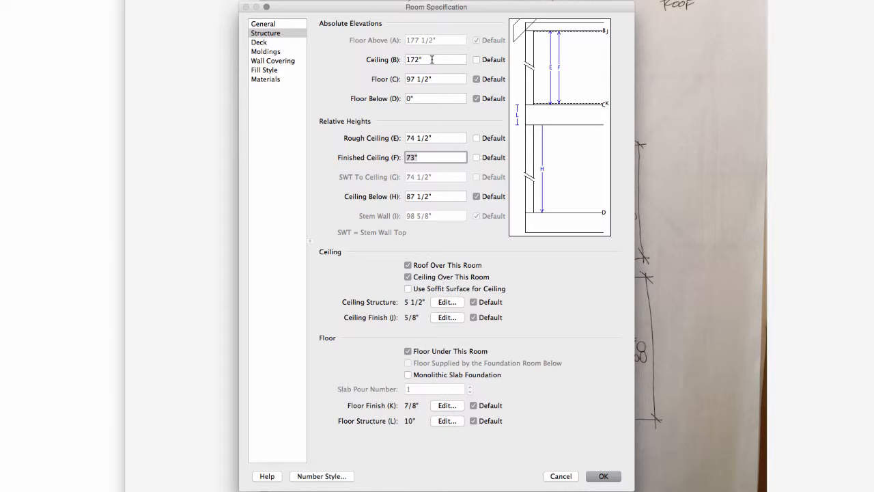
pyautogui.moveTo(553, 39)
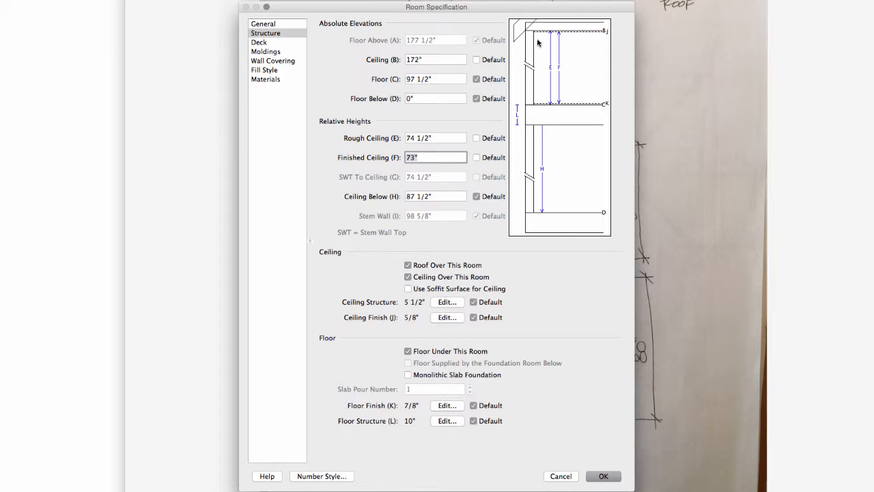
pyautogui.moveTo(527, 55)
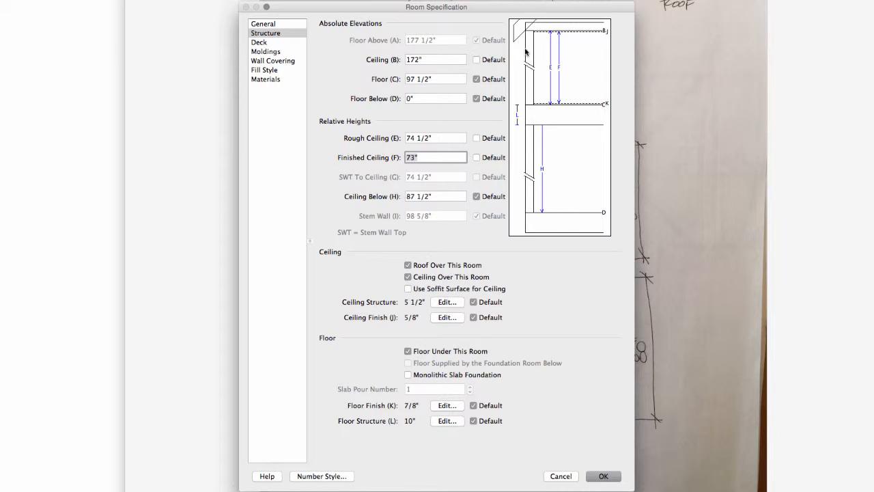
pyautogui.moveTo(554, 54)
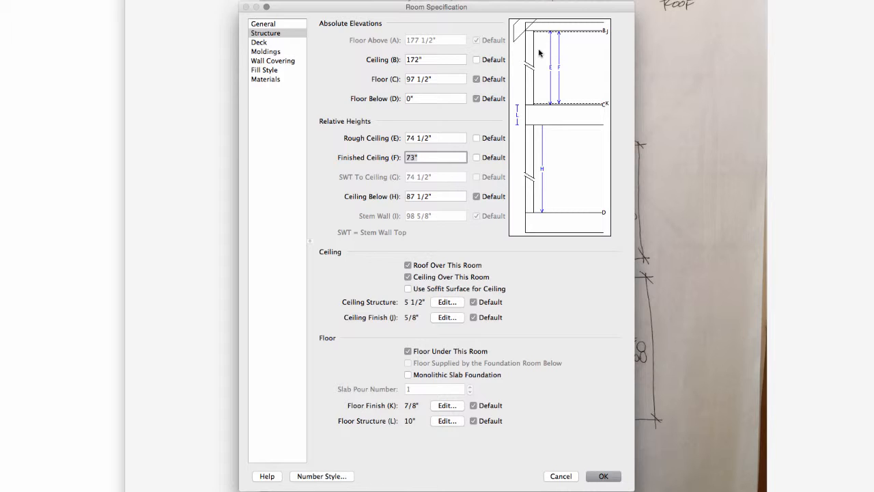
pyautogui.moveTo(611, 411)
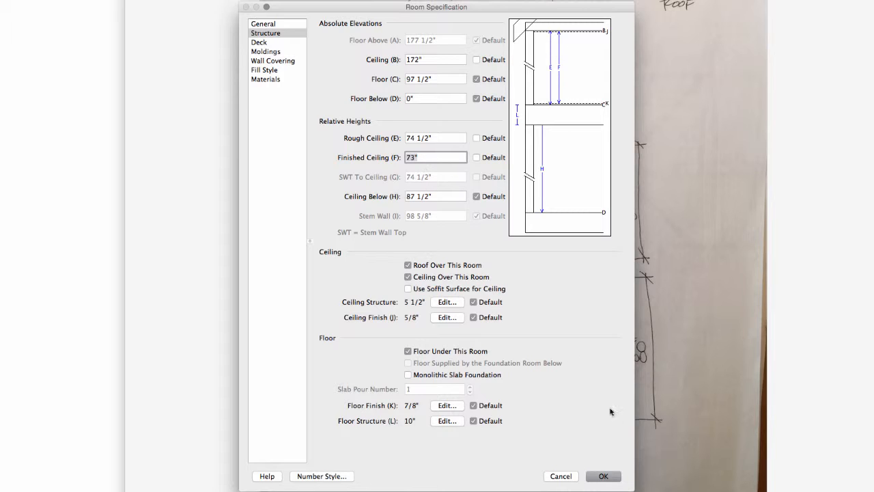
pyautogui.click(603, 476)
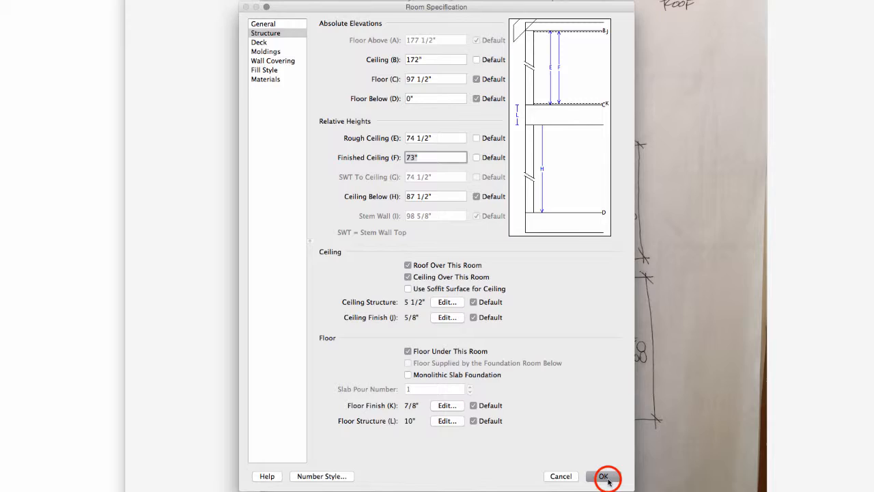
pyautogui.click(608, 476)
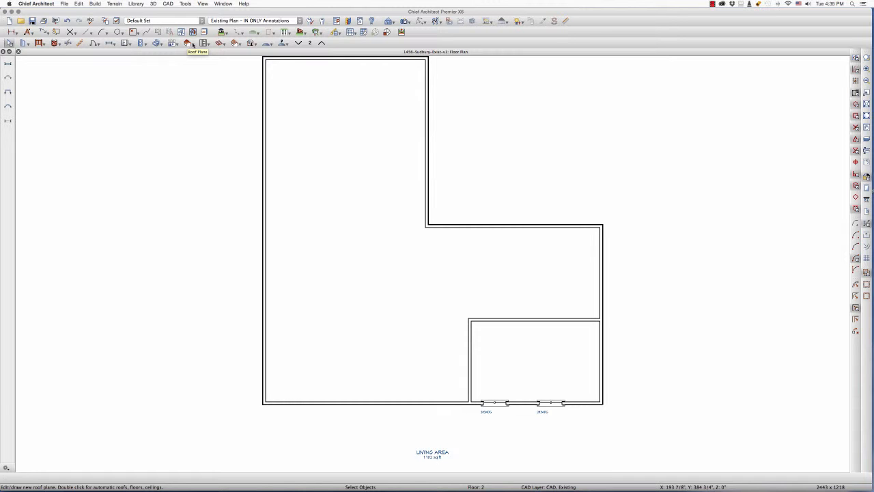
# Step: Open Build Roof settings and enter a 2 1/4 pitch with 12" overhangs
pyautogui.click(192, 43)
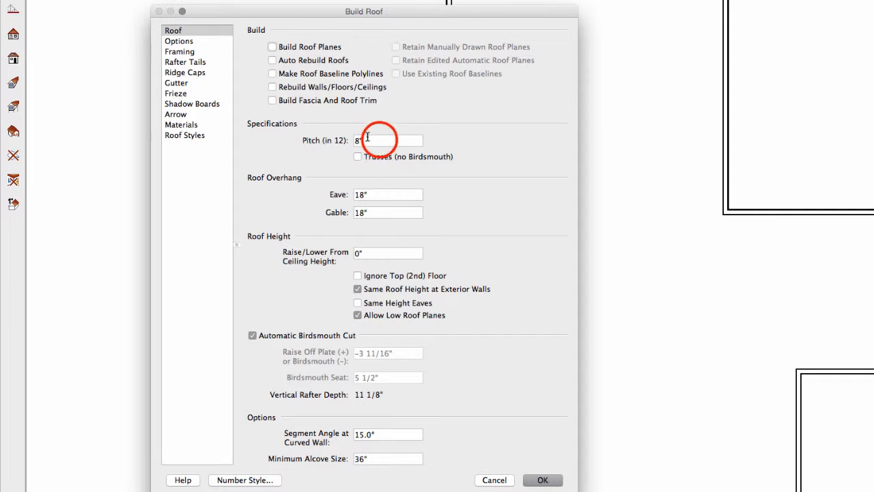
pyautogui.write('2.25')
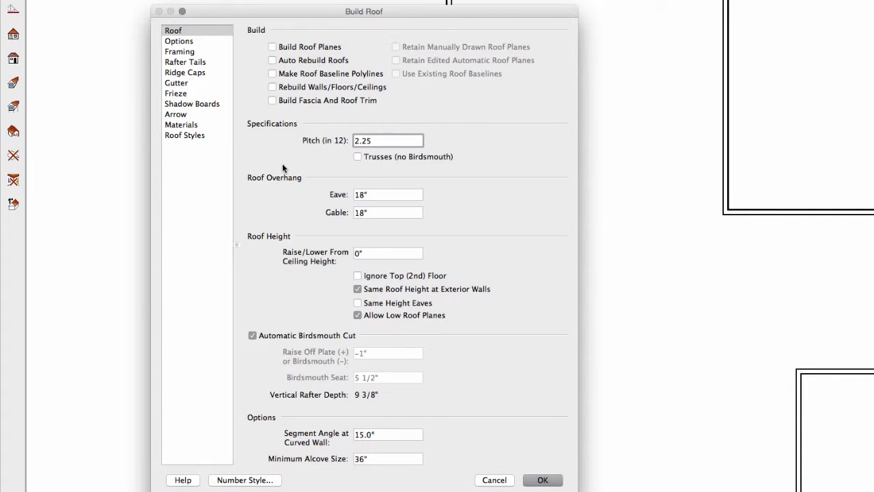
pyautogui.click(383, 195)
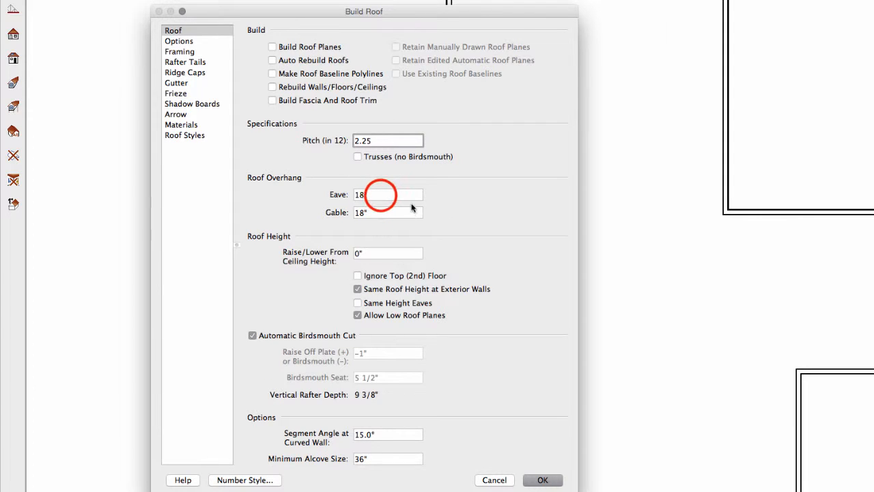
pyautogui.write('12')
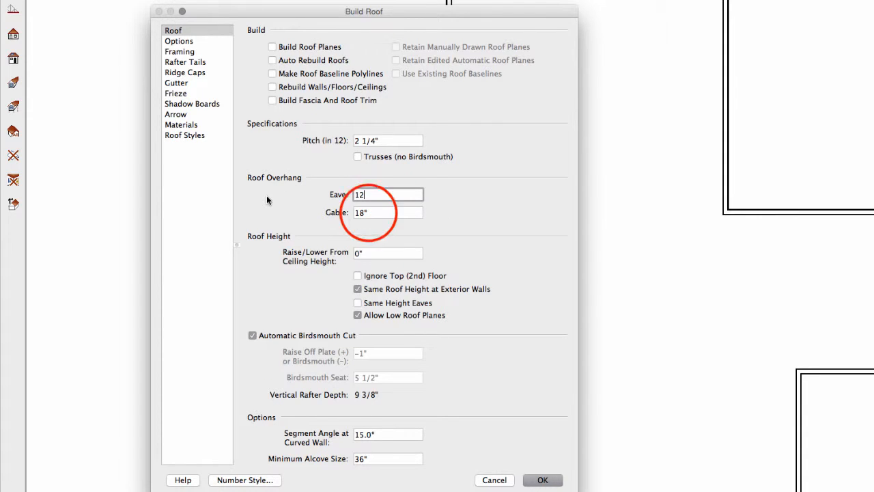
pyautogui.write('12')
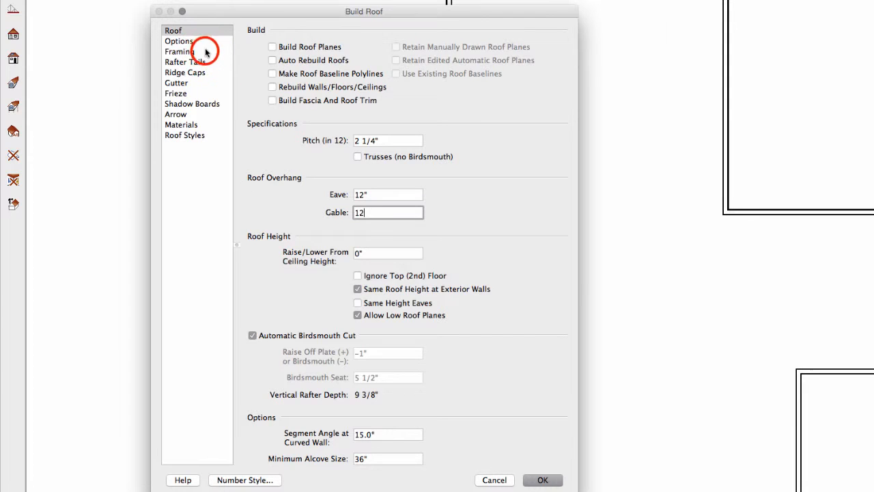
# Step: Check the 9 1/4" rafter and 11 1/4" ridge sizes and accept the roof settings
pyautogui.click(180, 51)
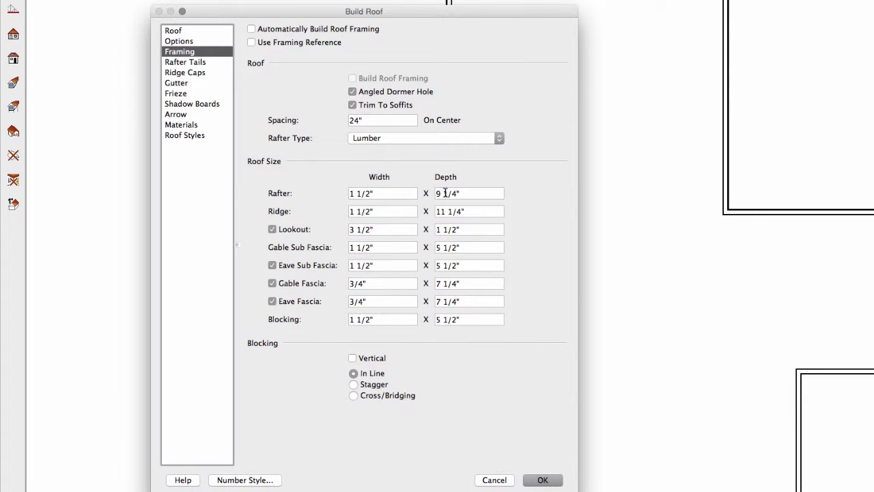
pyautogui.moveTo(447, 224)
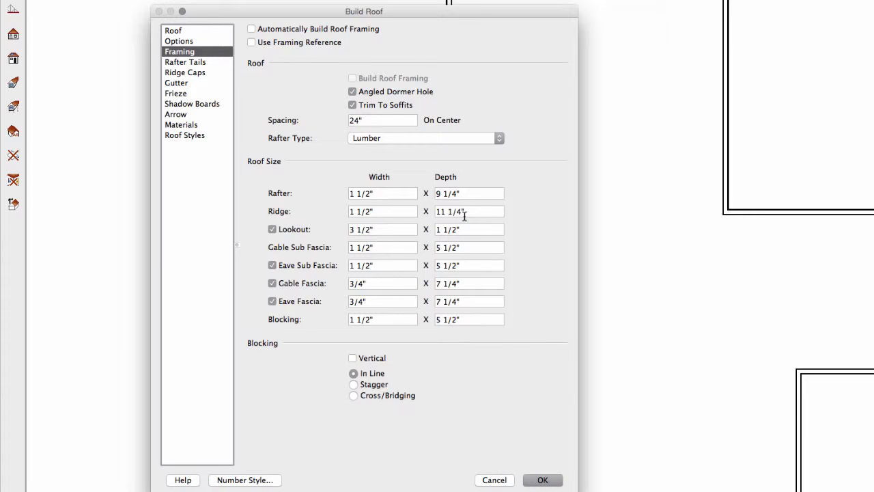
pyautogui.moveTo(450, 258)
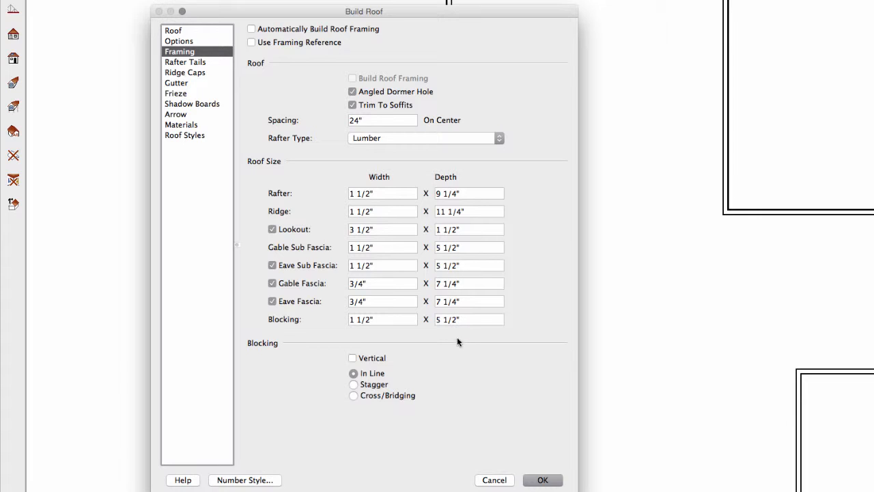
pyautogui.moveTo(460, 246)
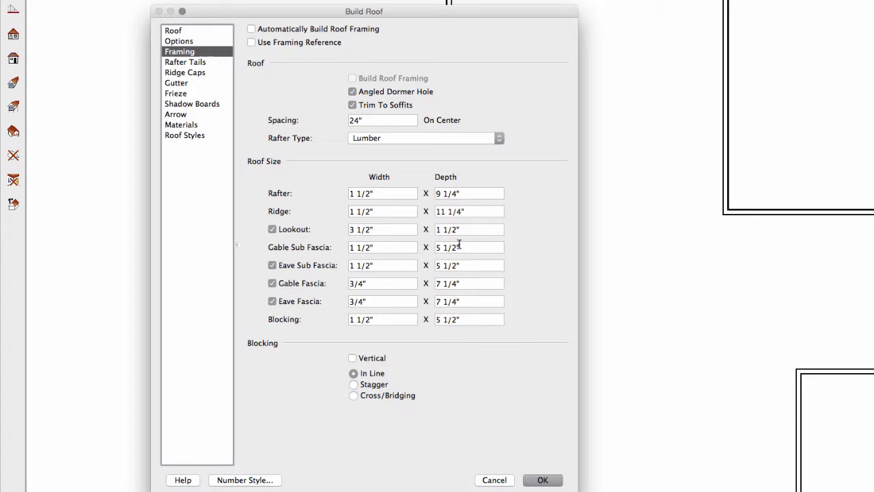
pyautogui.moveTo(453, 247)
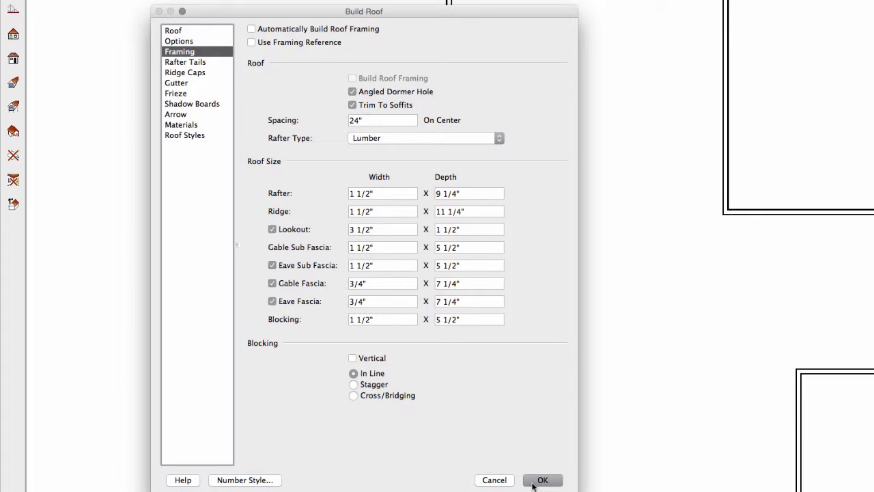
pyautogui.click(542, 480)
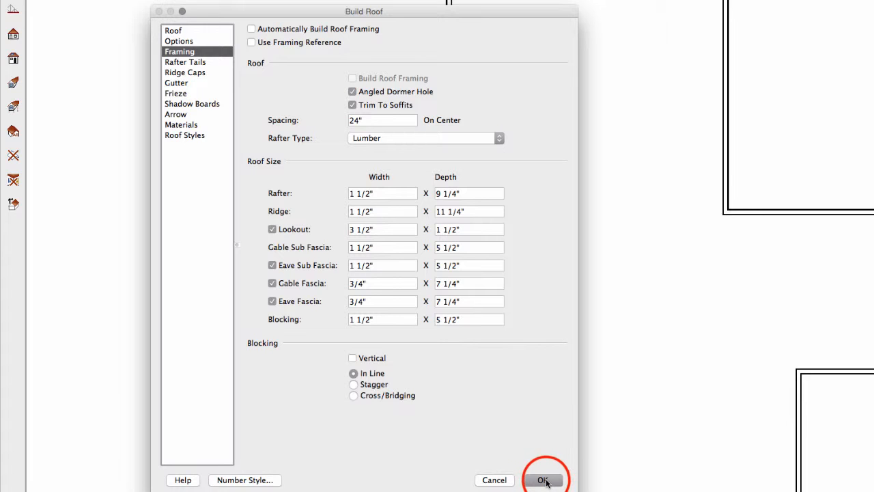
pyautogui.click(543, 480)
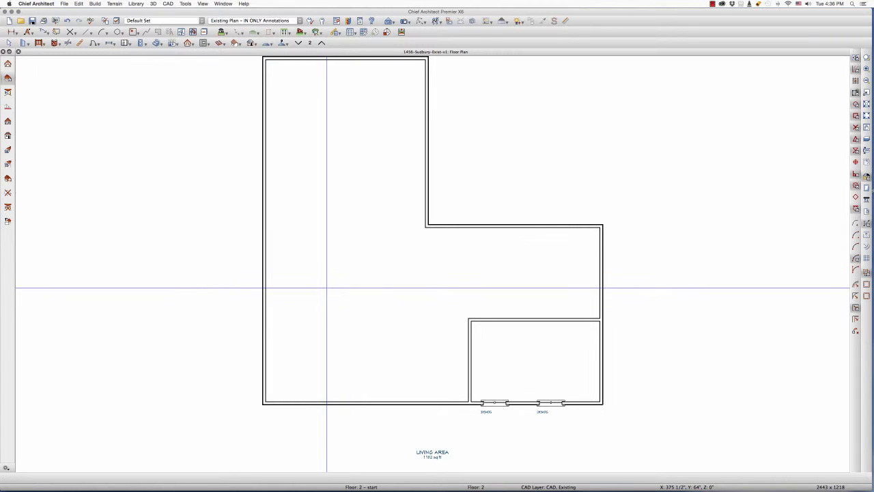
# Step: Inspect the L-shaped room's 180" ceiling structure, cancel, then start the front-wall roof planes
pyautogui.click(8, 80)
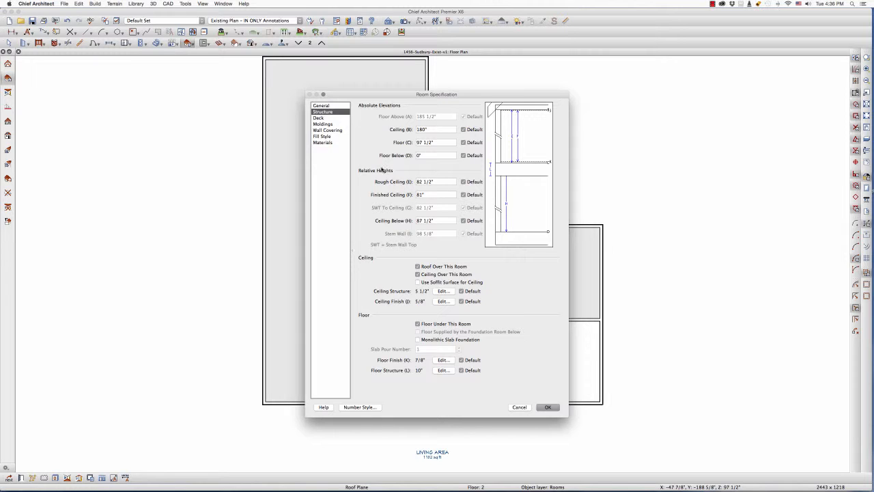
pyautogui.click(548, 407)
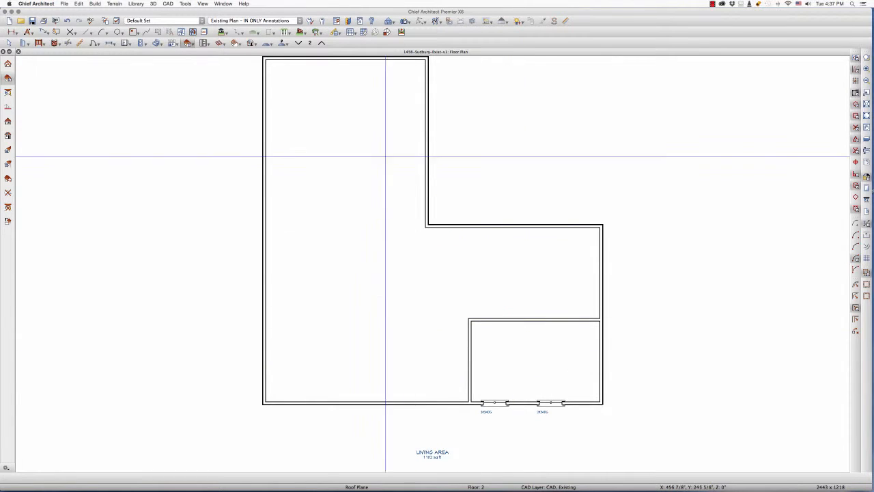
pyautogui.click(9, 82)
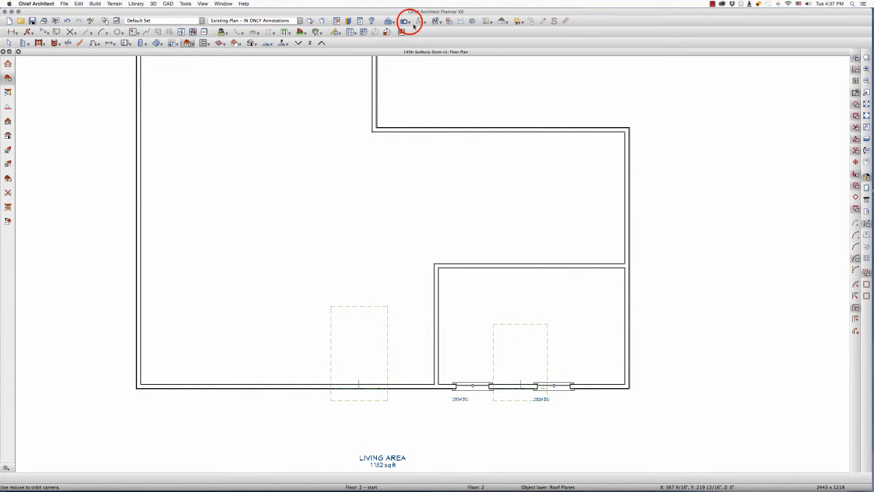
pyautogui.click(407, 21)
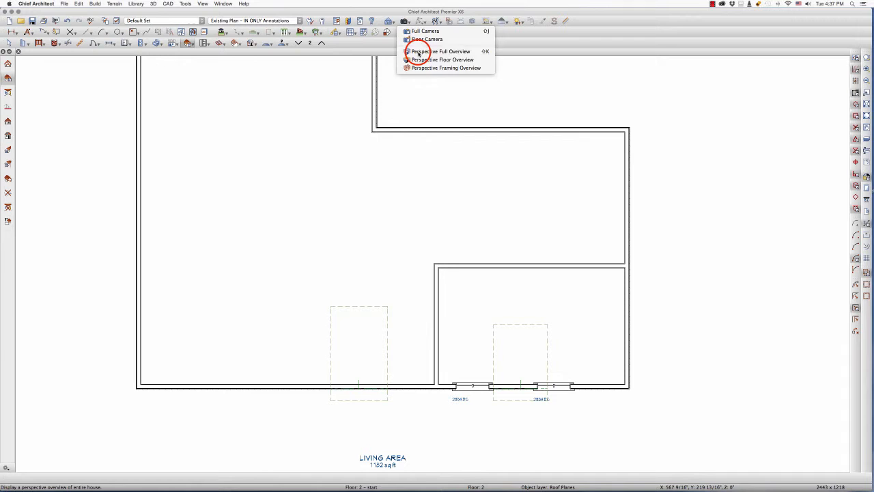
pyautogui.click(441, 51)
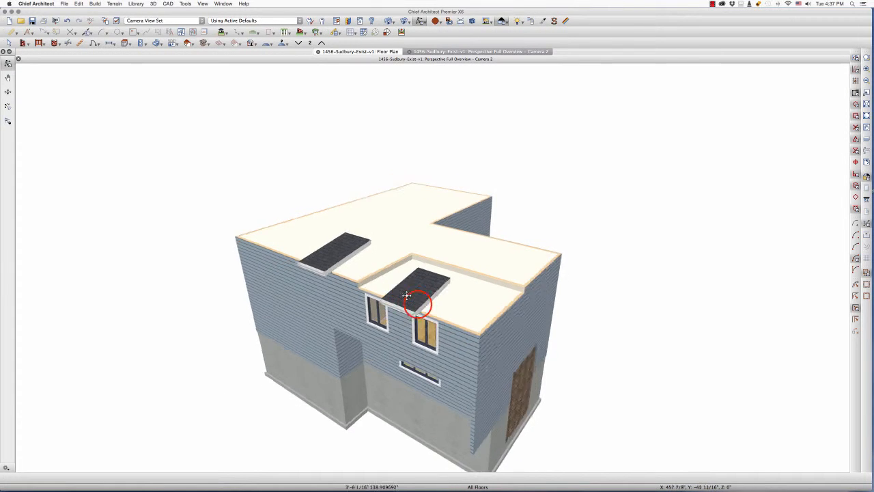
pyautogui.moveTo(406, 304); pyautogui.dragTo(341, 263)
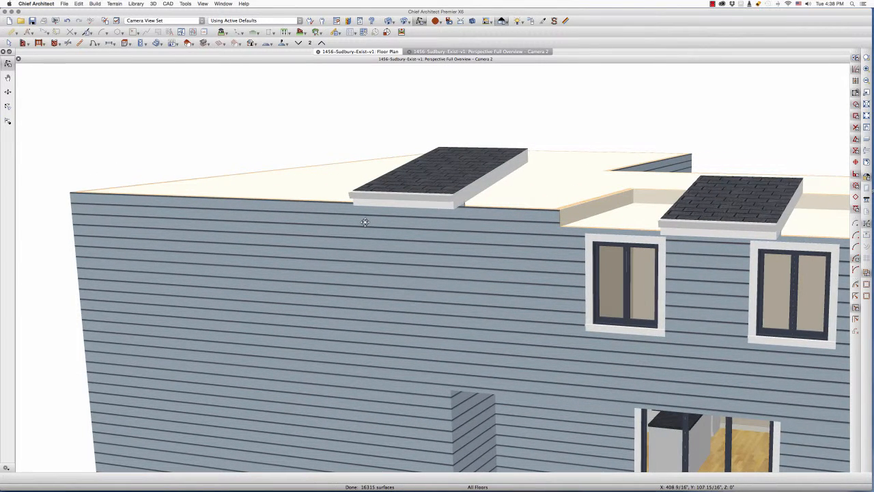
pyautogui.moveTo(395, 203)
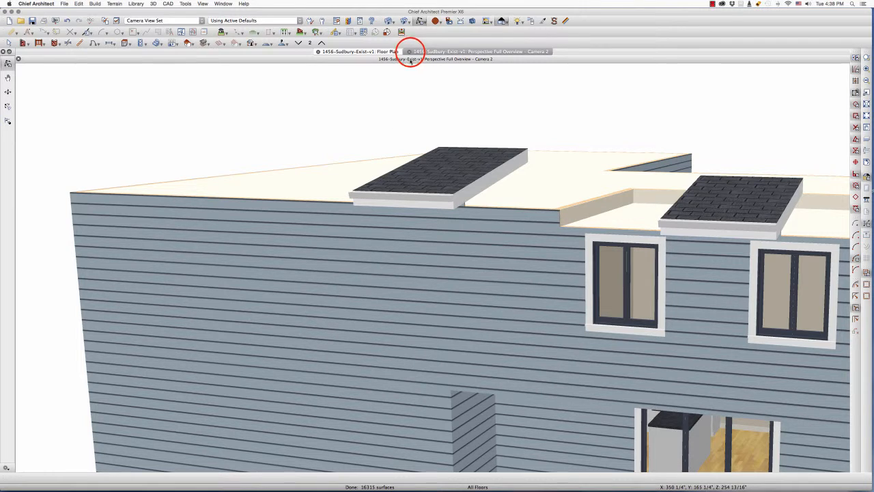
pyautogui.click(355, 51)
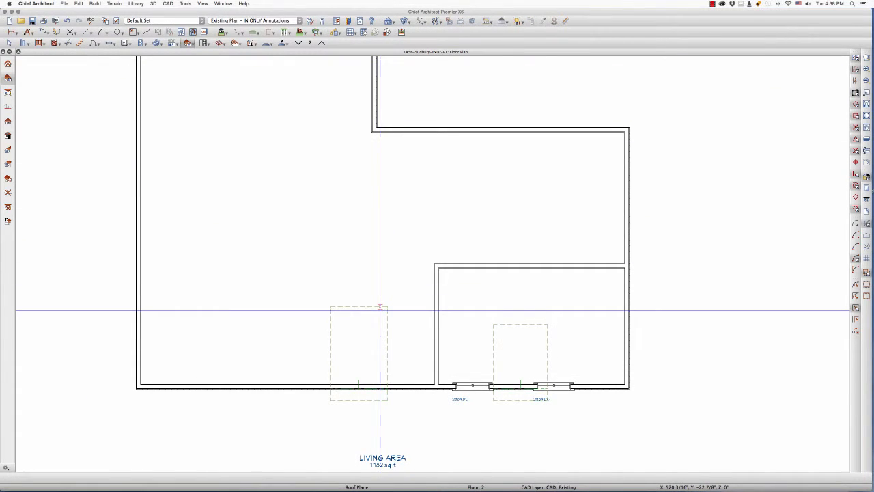
# Step: Stretch the left small roof plane across the front wall to about 32' 8 3/4"
pyautogui.click(355, 358)
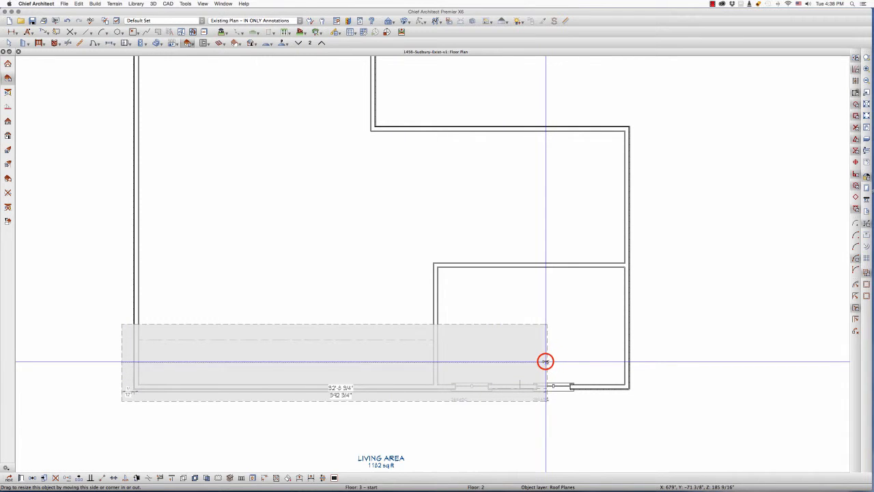
pyautogui.moveTo(545, 361); pyautogui.dragTo(639, 347)
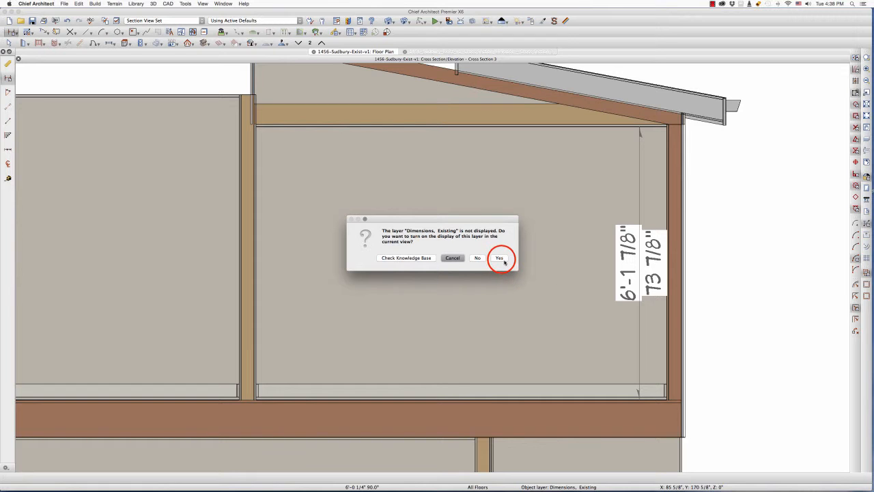
# Step: Display the Dimensions, Existing layer showing the 73" height, then close the section unsaved
pyautogui.click(499, 258)
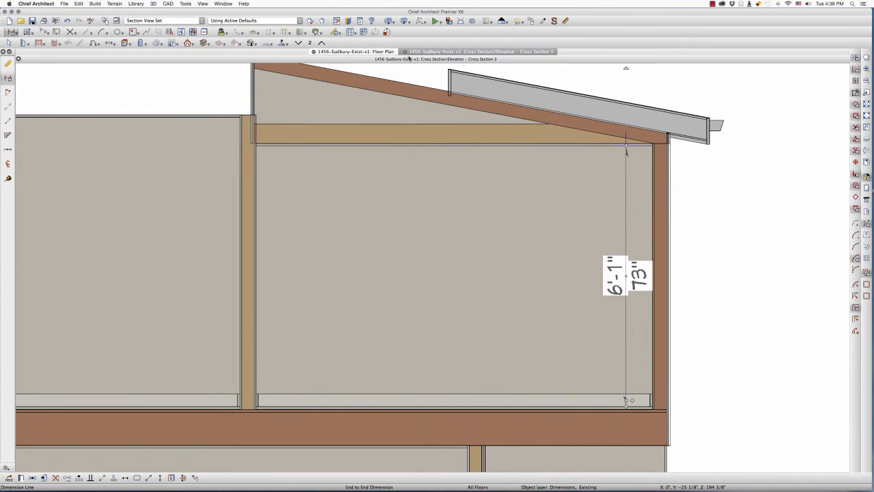
pyautogui.click(405, 52)
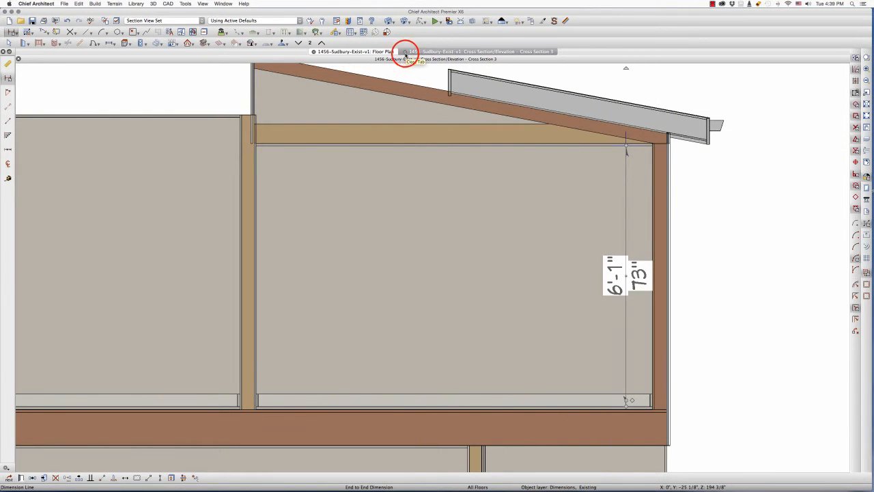
pyautogui.click(406, 51)
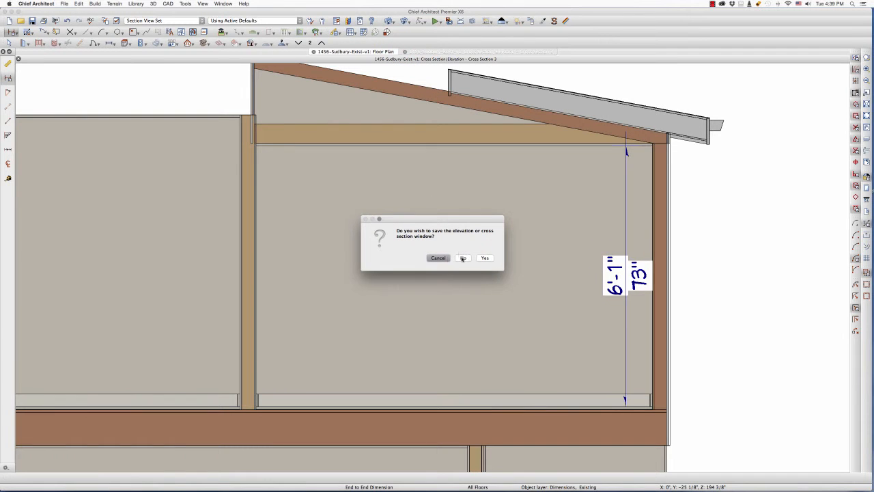
pyautogui.click(462, 258)
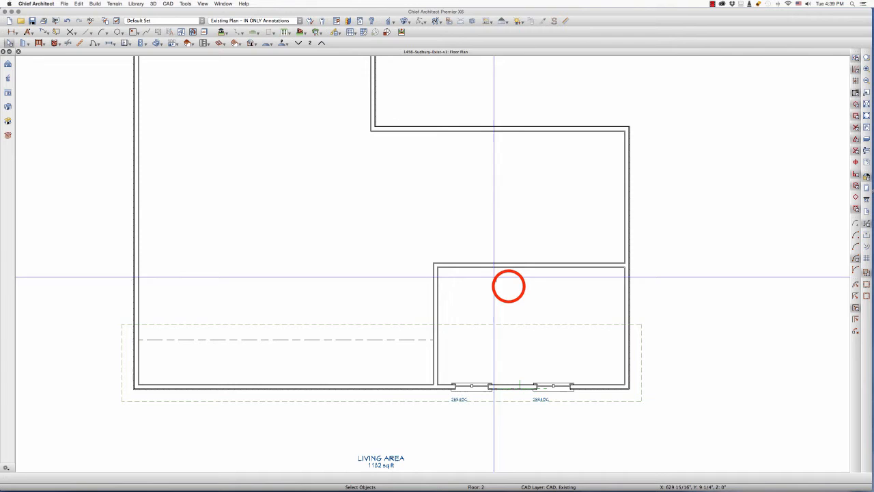
# Step: Restore the front-right room's default heights: 81" finished ceiling and 180" ceiling elevation
pyautogui.doubleClick(509, 286)
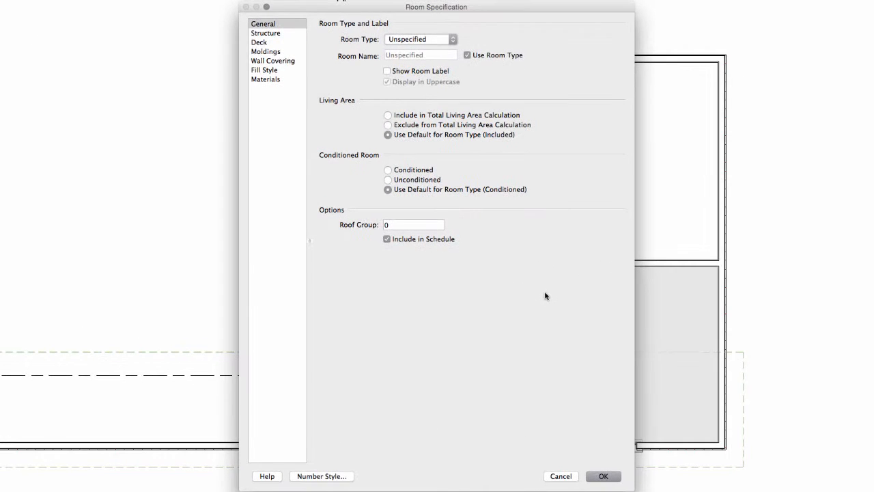
pyautogui.click(263, 32)
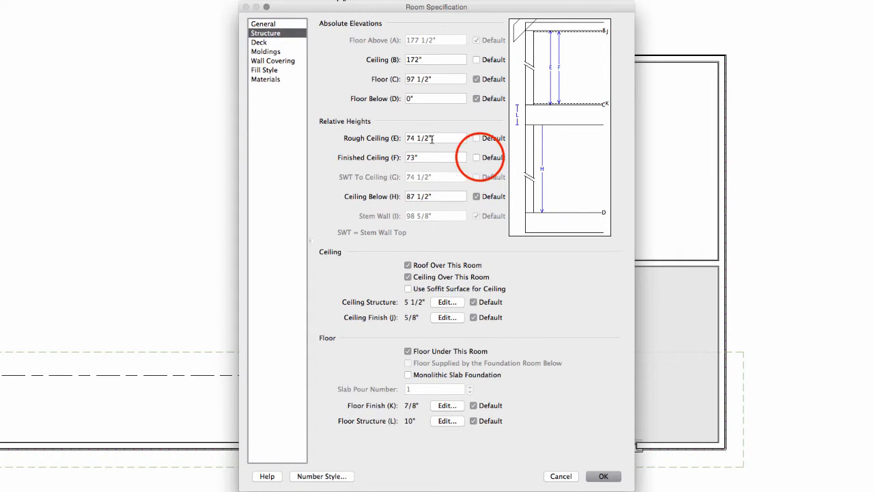
pyautogui.click(477, 157)
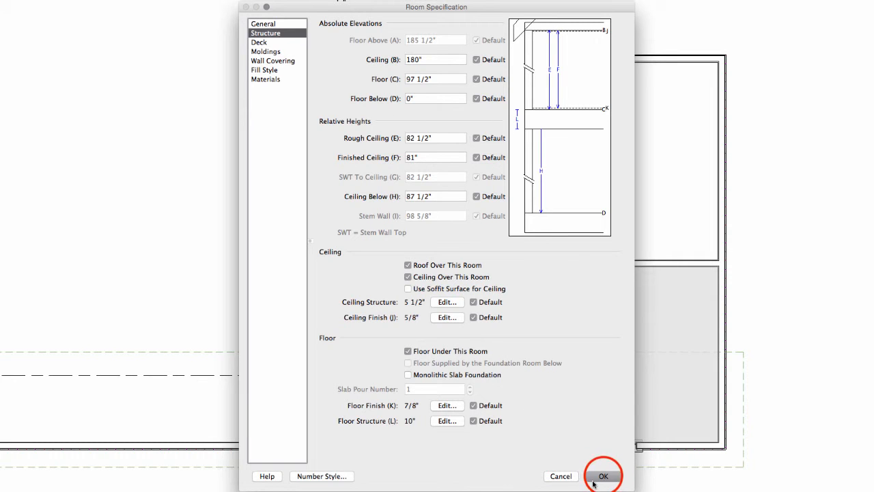
pyautogui.click(605, 476)
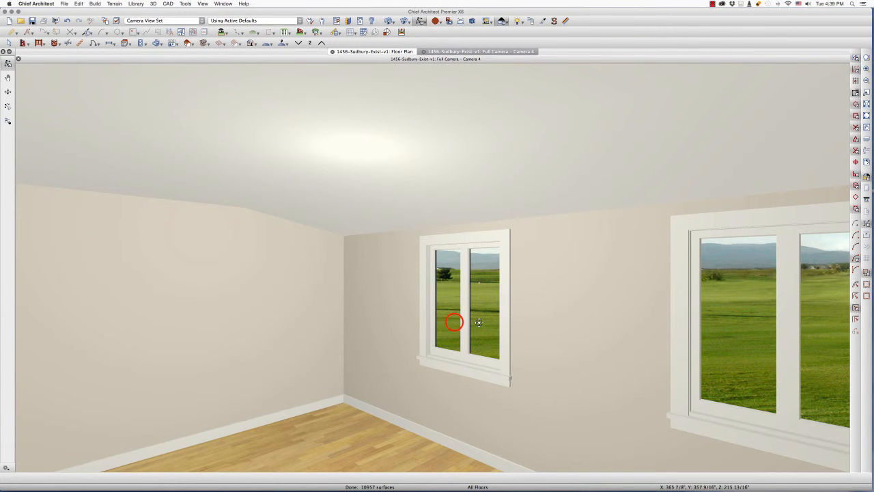
# Step: Orbit the interior camera to inspect the room's sloped ceiling
pyautogui.moveTo(478, 321); pyautogui.dragTo(404, 321)
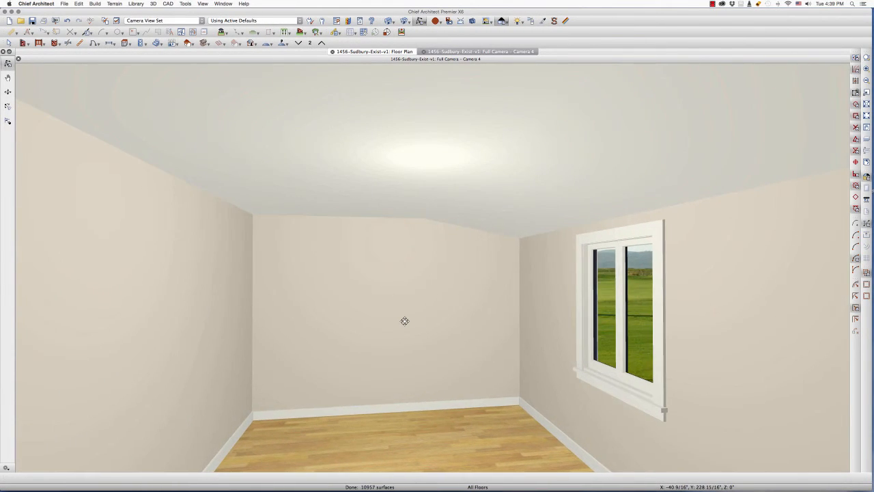